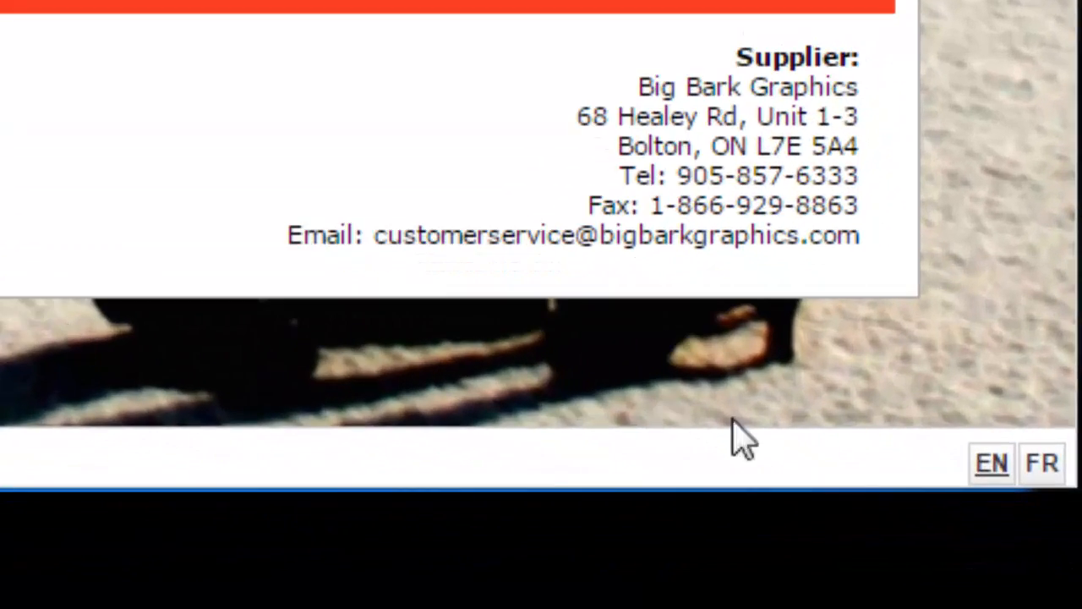
Step: Browse the catalogue's Browse Items list, hovering and selecting section entries
scroll(up, 3)
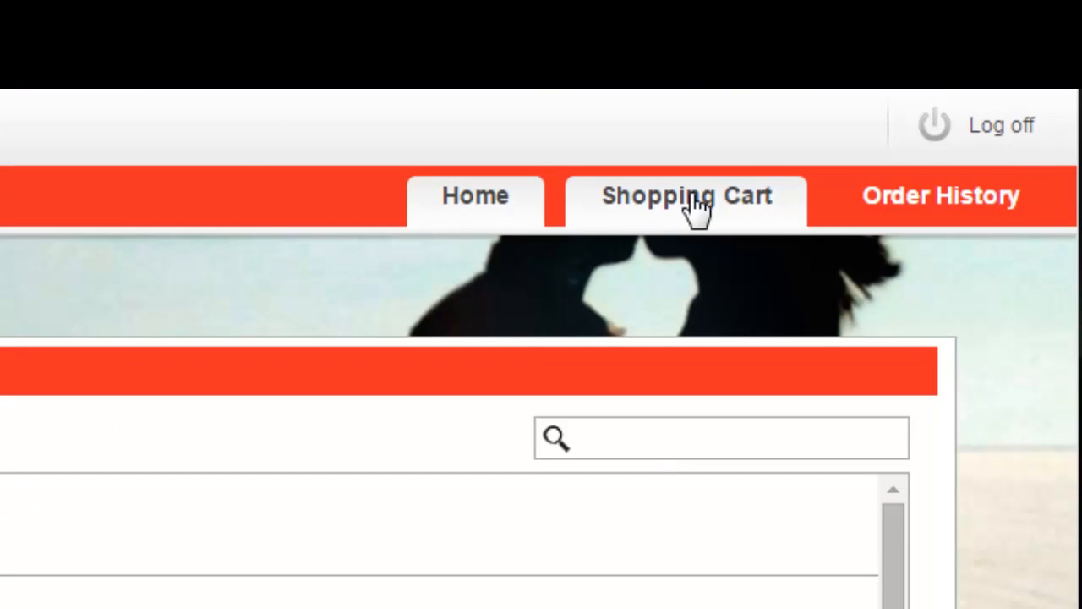
mouse_move(917, 206)
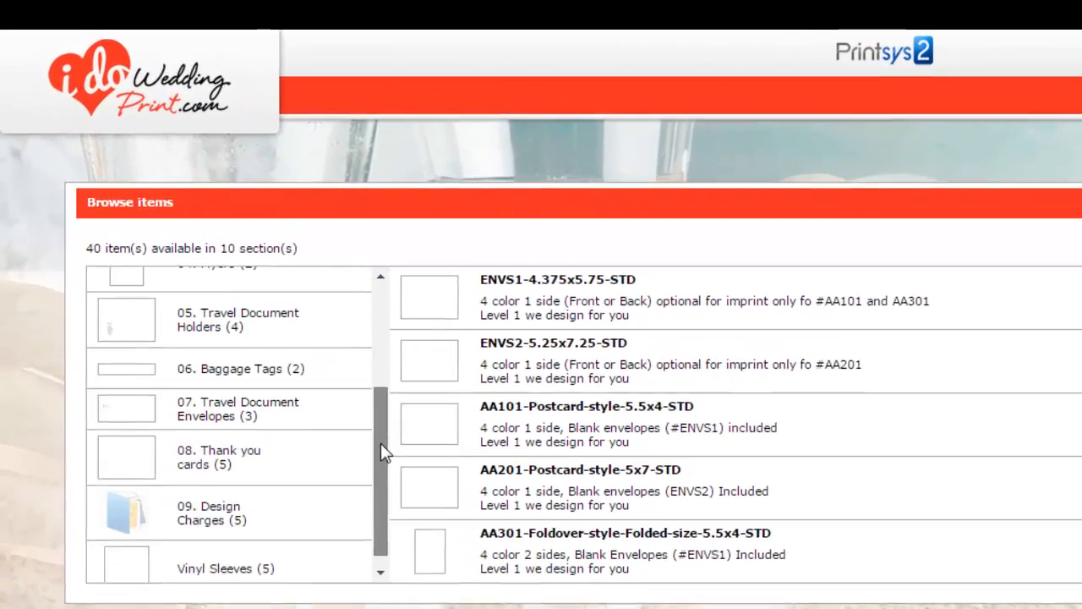
scroll(up, 3)
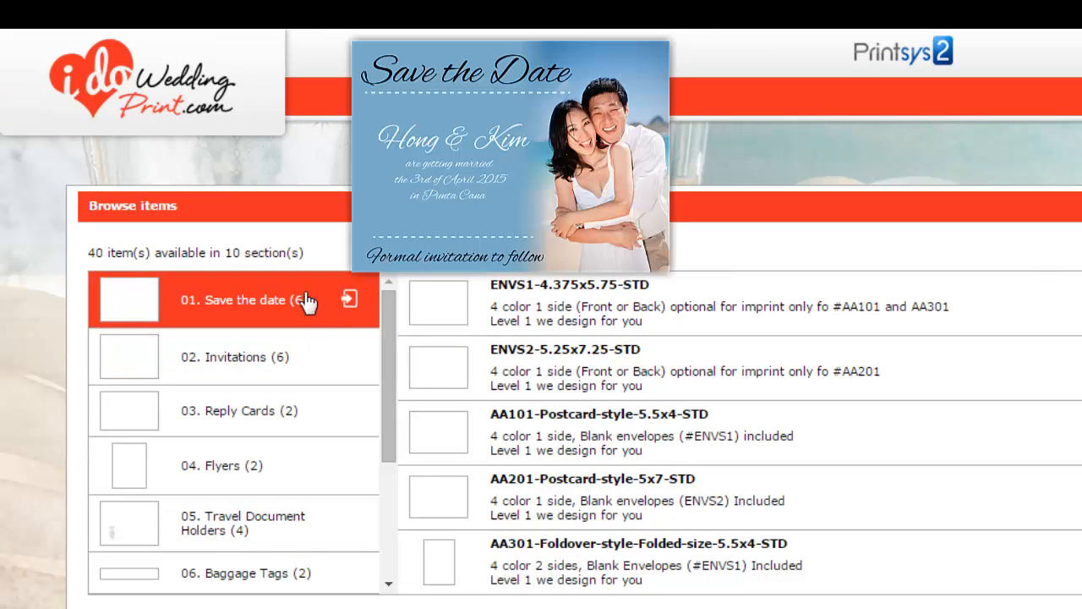
click(253, 411)
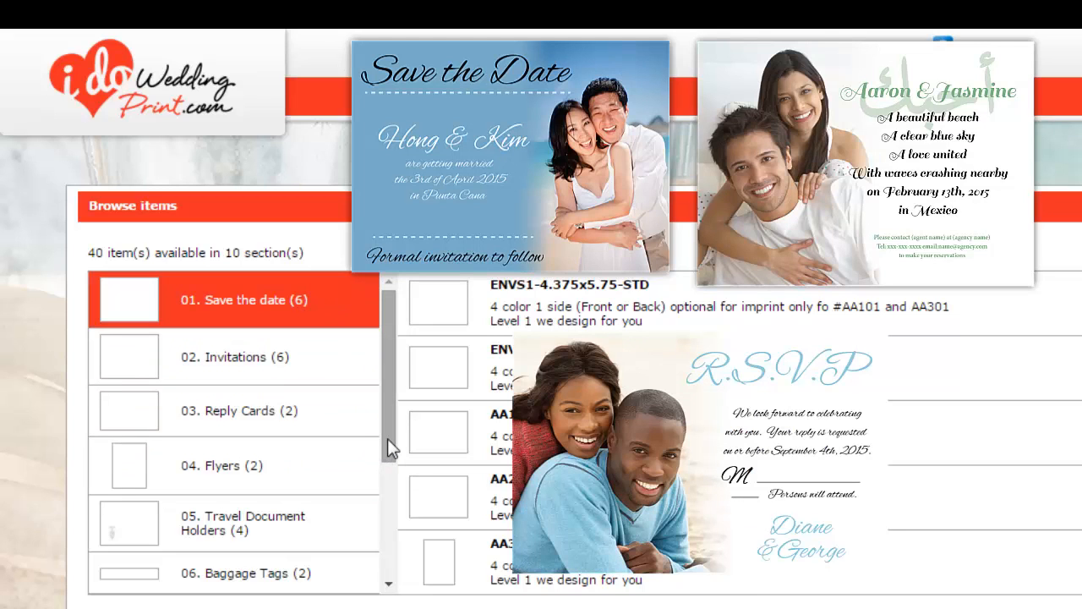
scroll(down, 3)
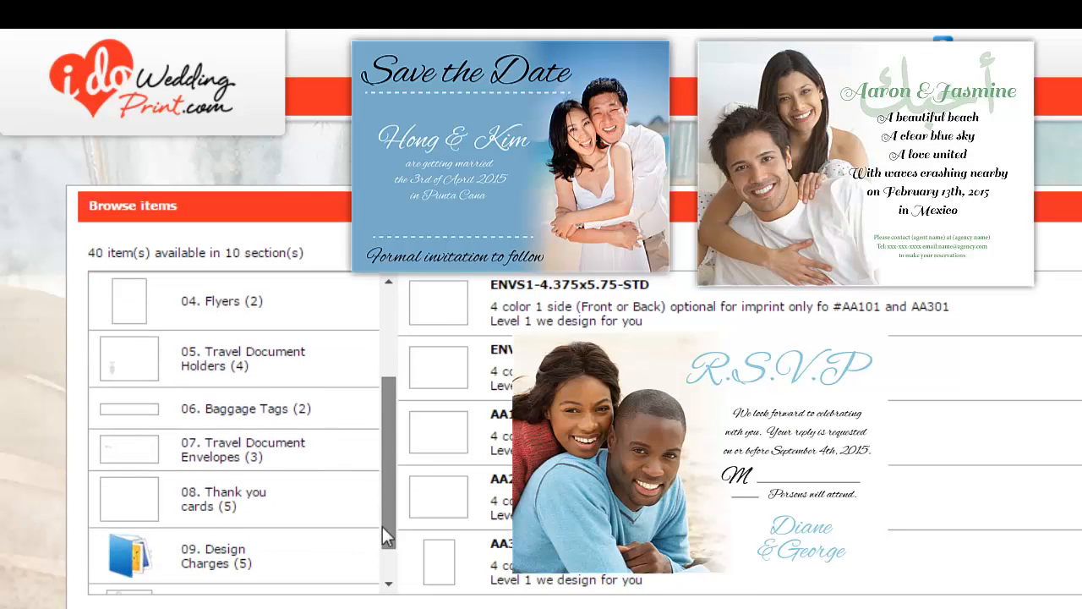
click(236, 359)
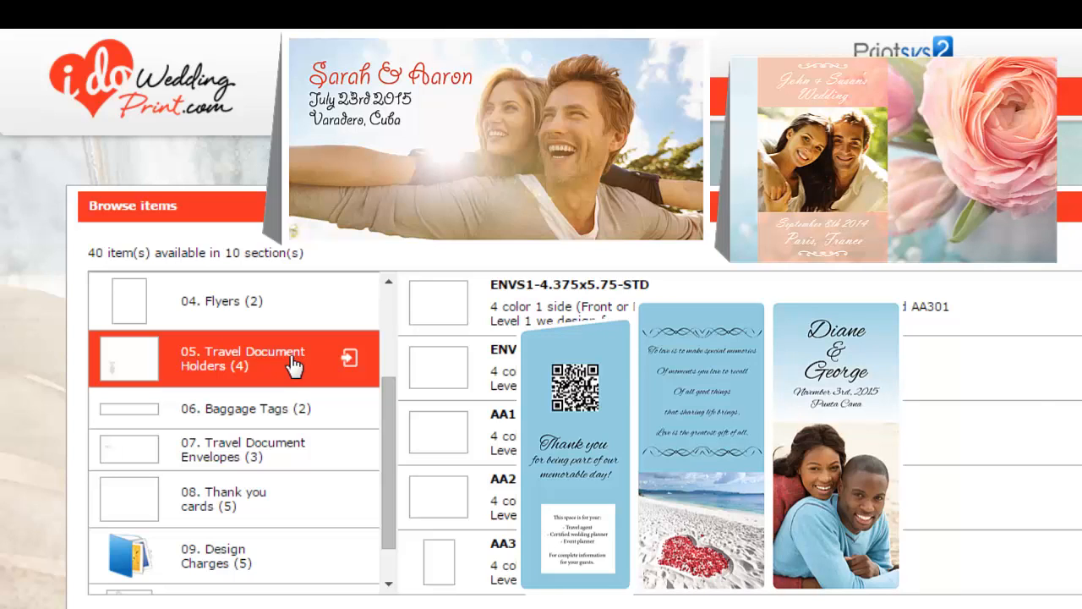
Step: Show the 02. Invitations section with its envelopes, postcard cards, foldover card and magnet
click(237, 407)
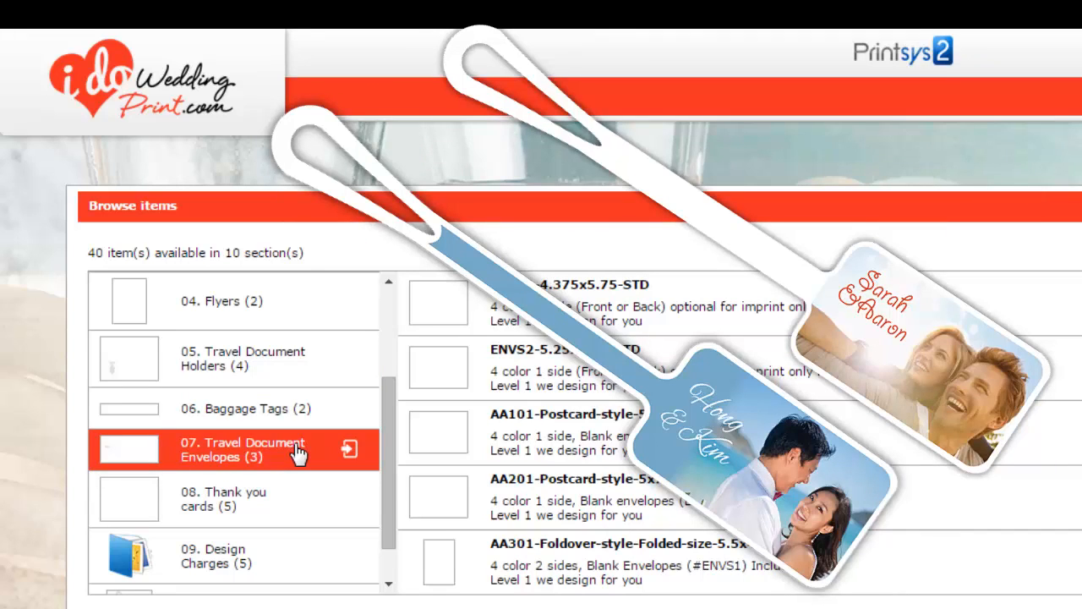
click(223, 497)
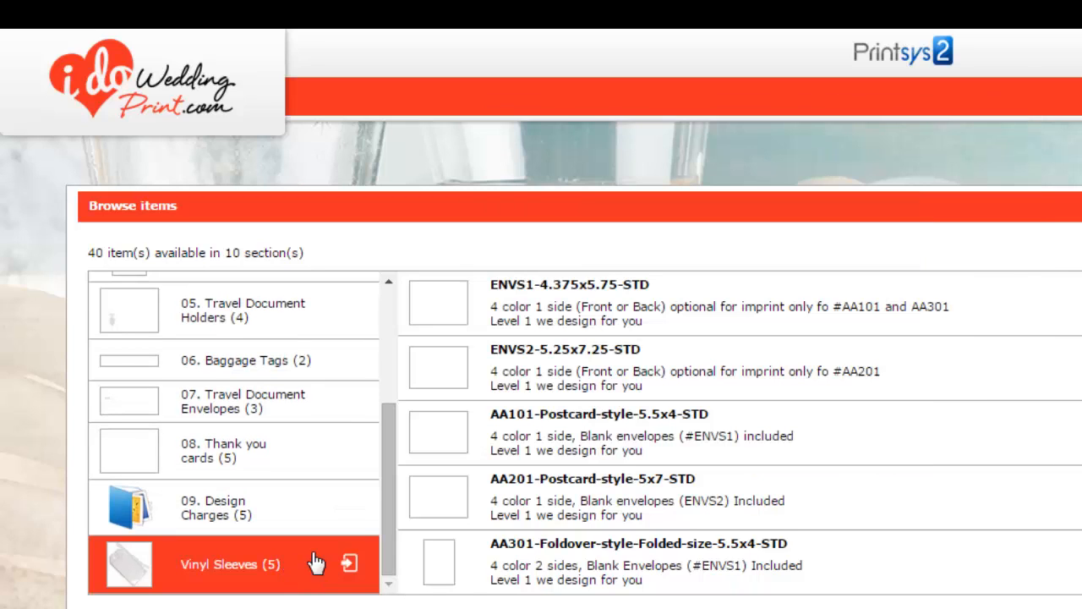
scroll(up, 3)
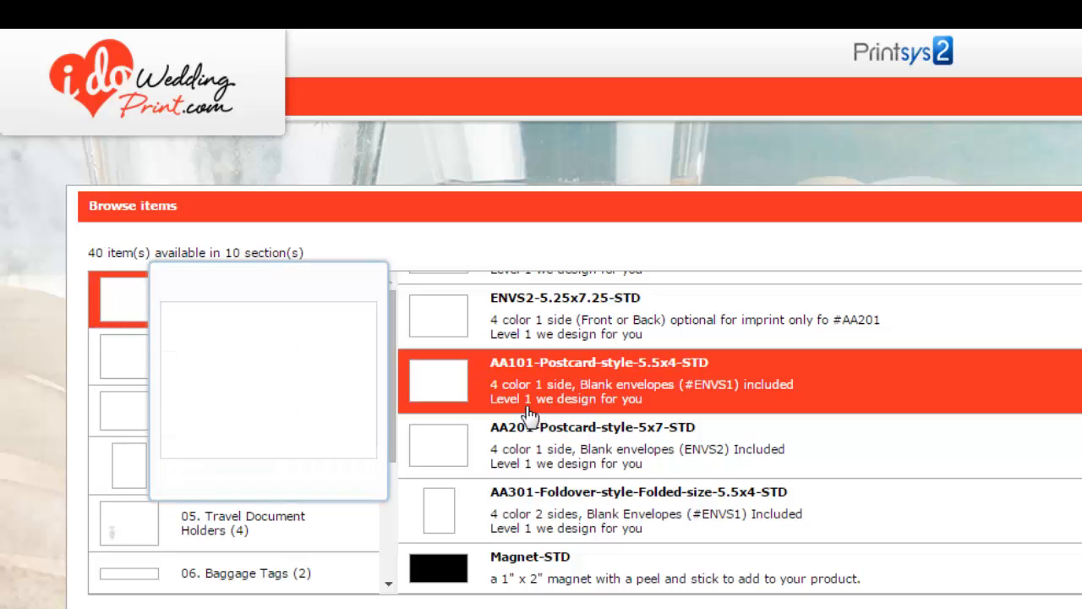
mouse_move(561, 402)
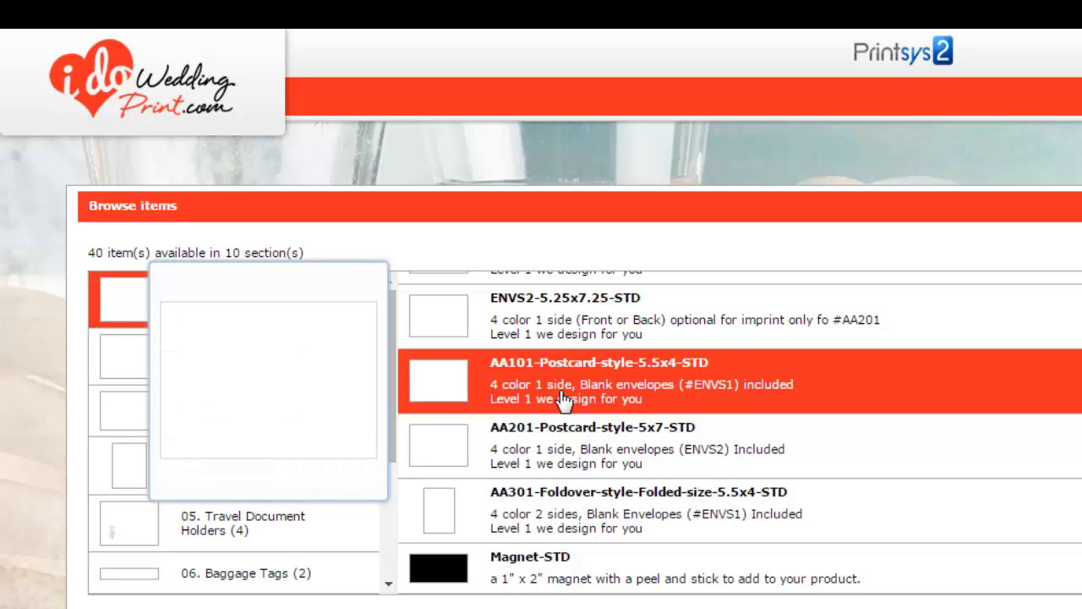
mouse_move(765, 403)
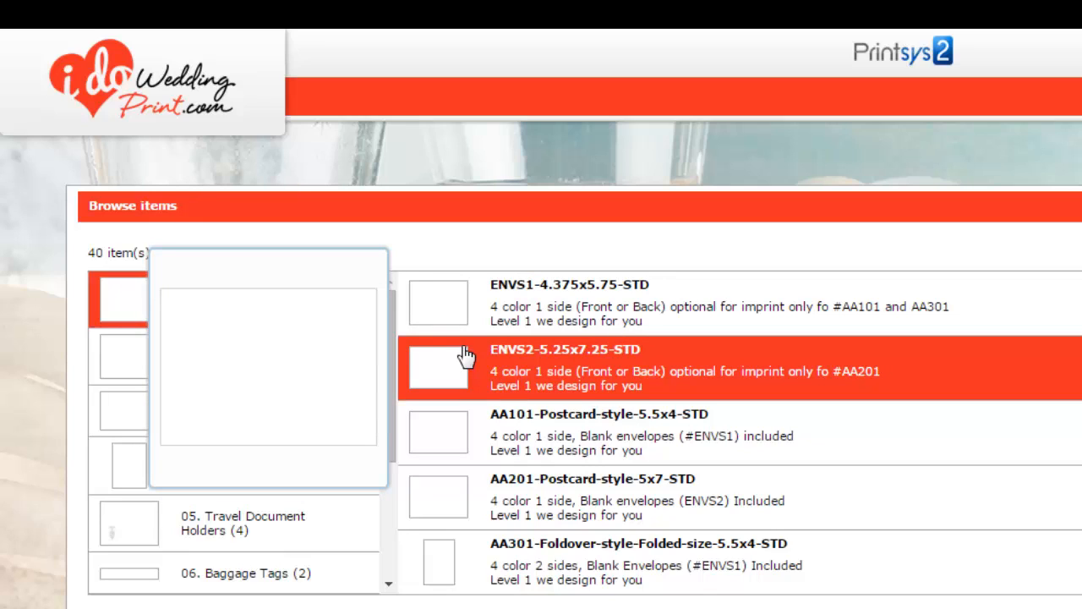
mouse_move(472, 389)
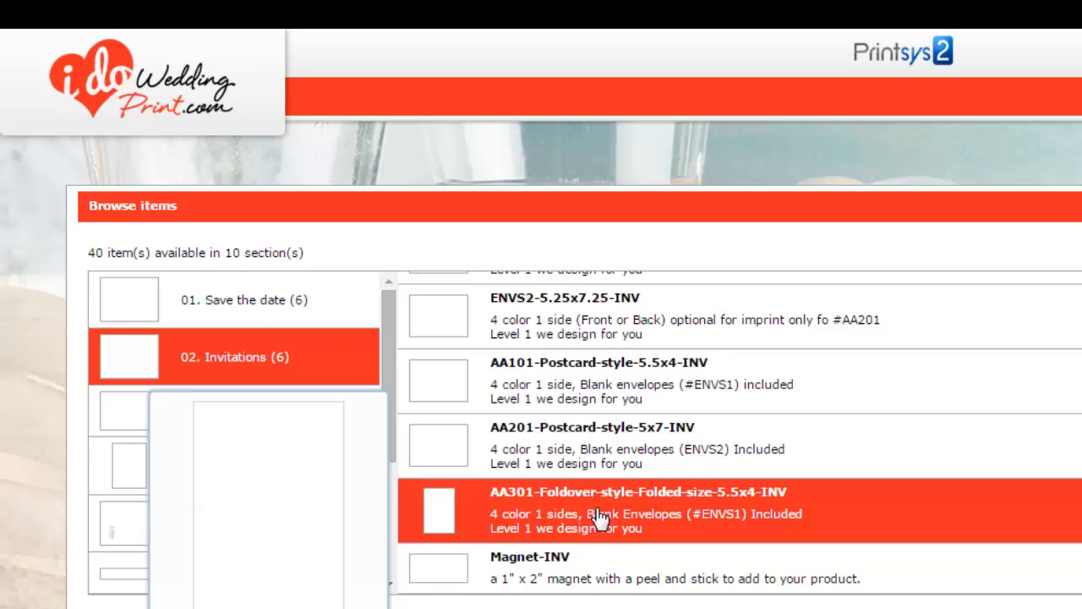
mouse_move(457, 436)
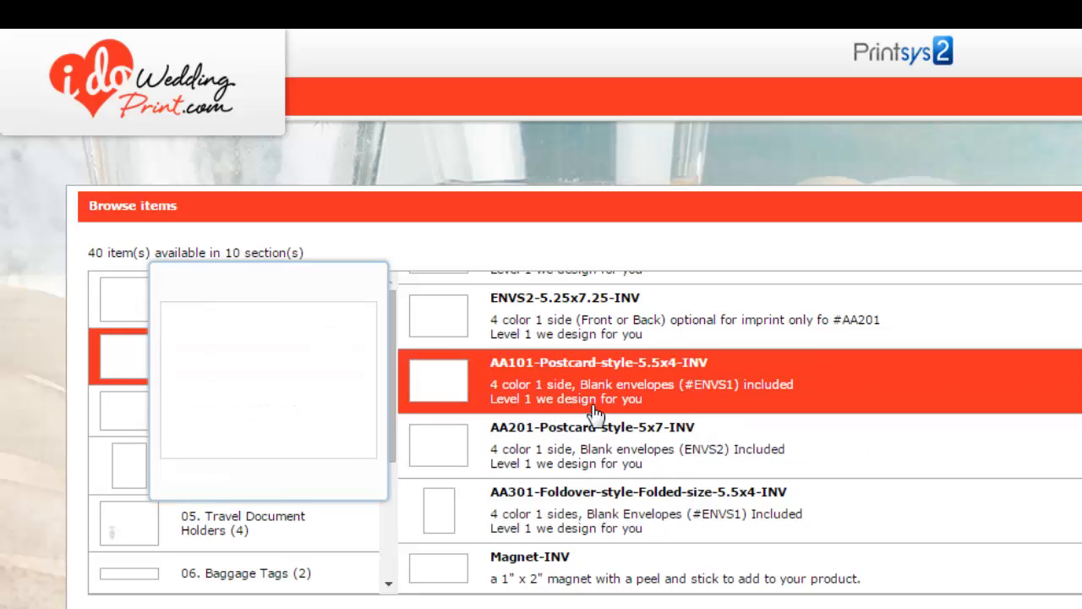
scroll(down, 3)
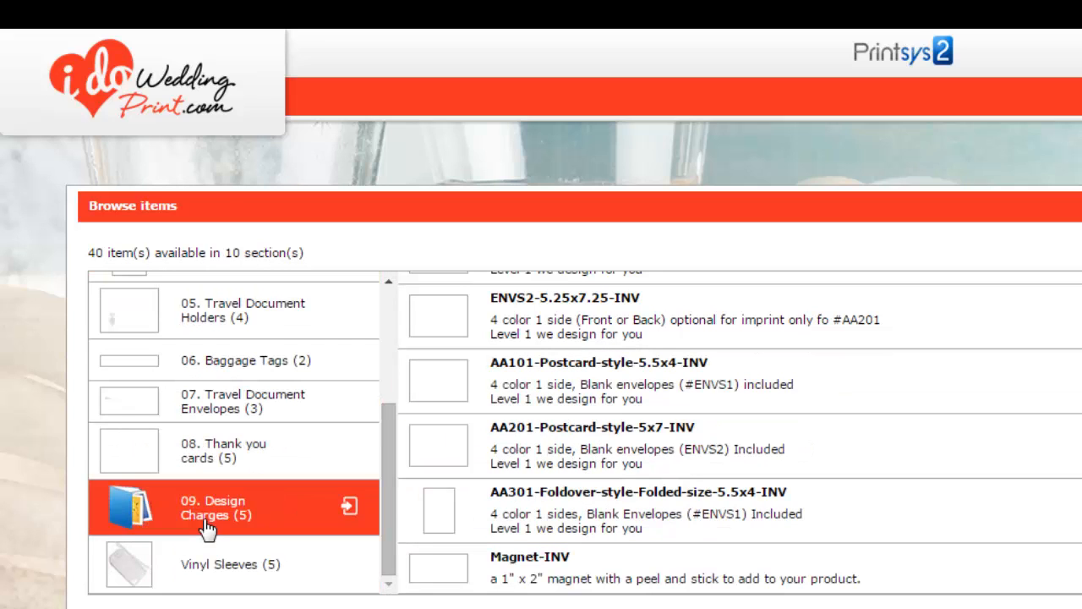
Step: Via Design Charges and Travel Document Holders, open TJ2-2-pocket-Travel-Documentation-Holder in the editor
click(211, 507)
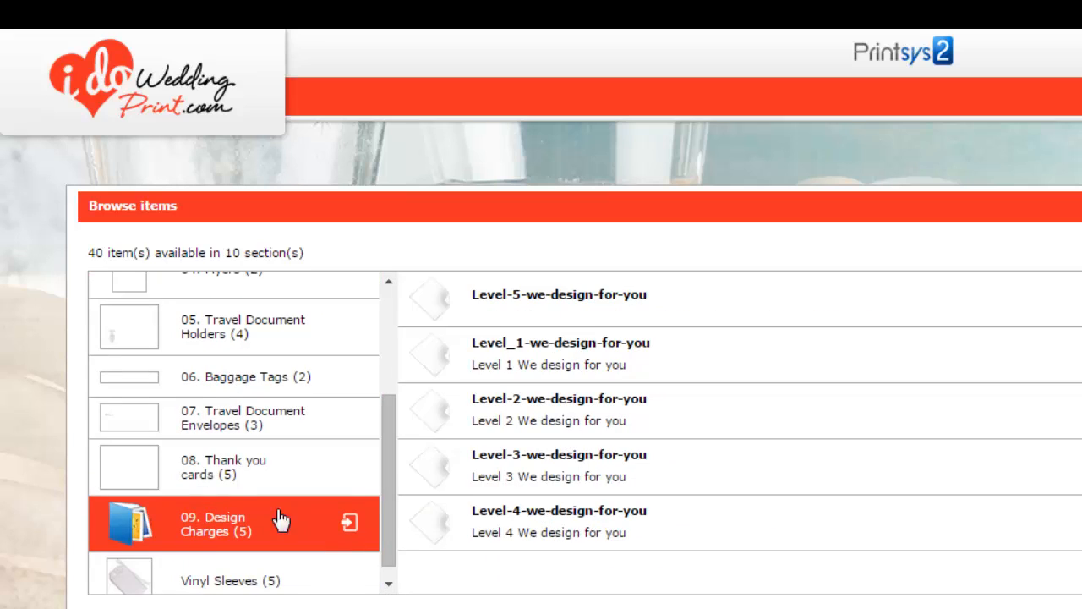
click(558, 465)
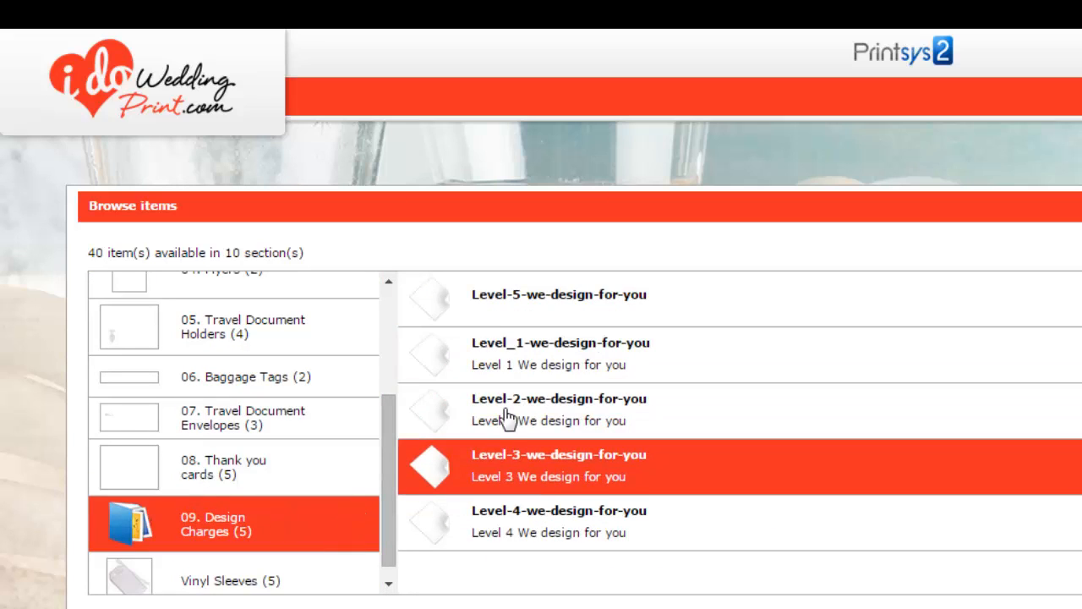
click(558, 353)
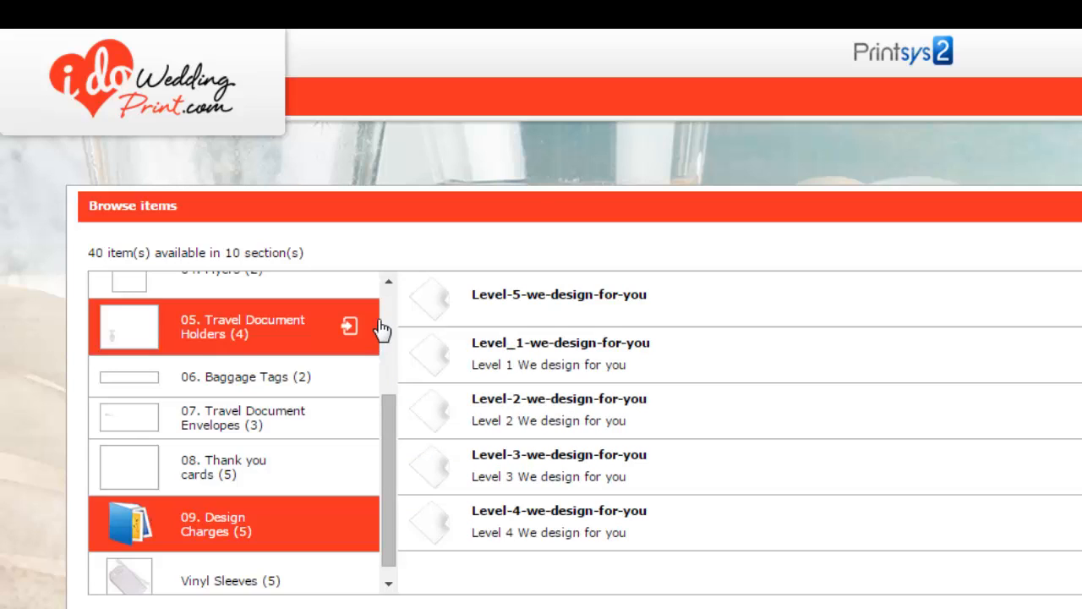
scroll(up, 3)
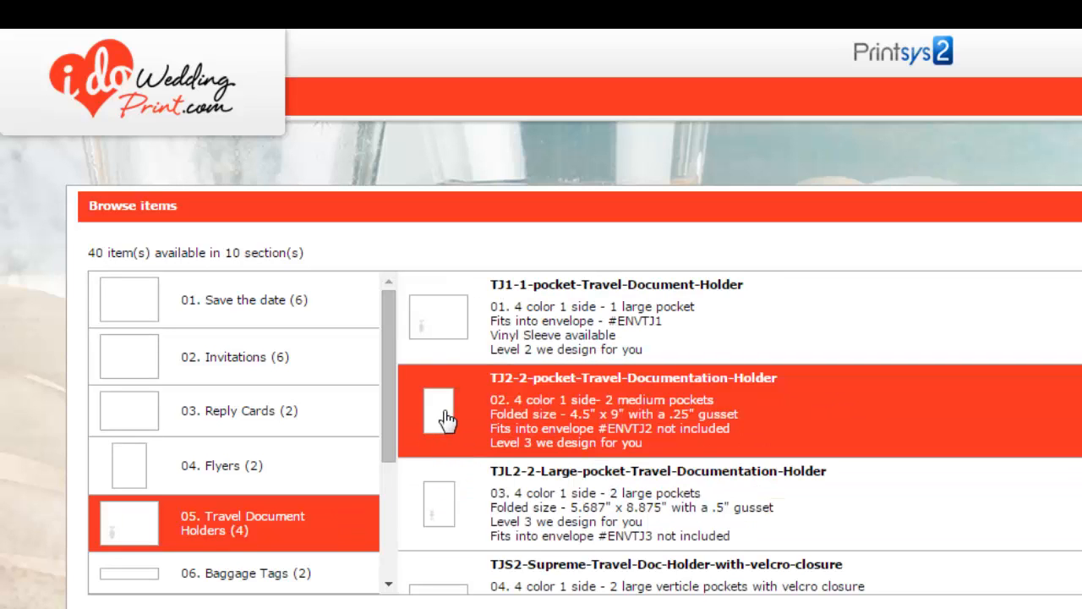
click(443, 414)
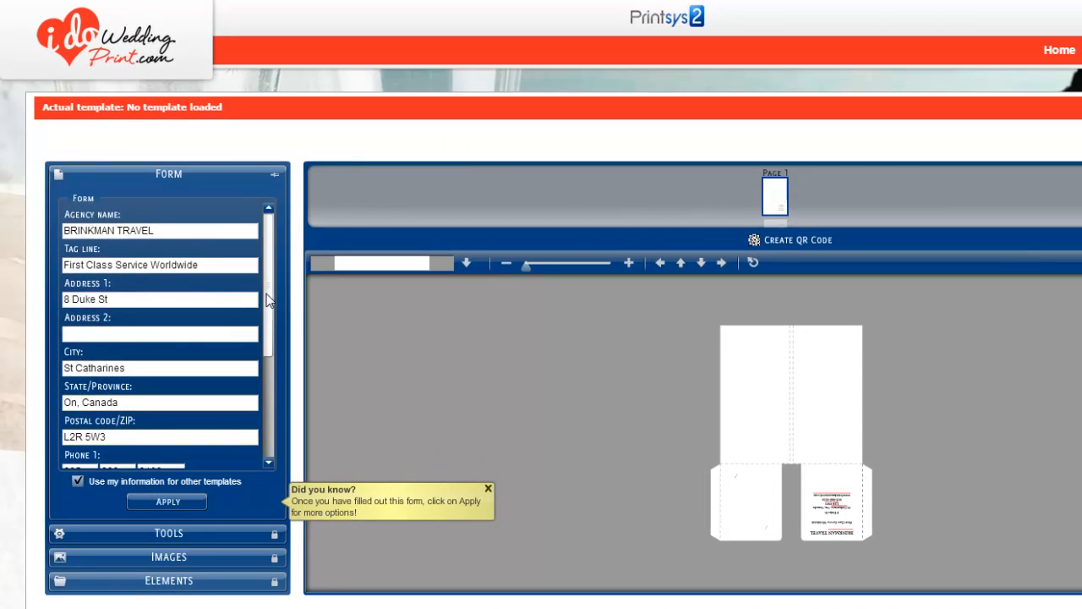
Step: Show the Image Library categories: product designs, shapes, icons and destination images
scroll(down, 3)
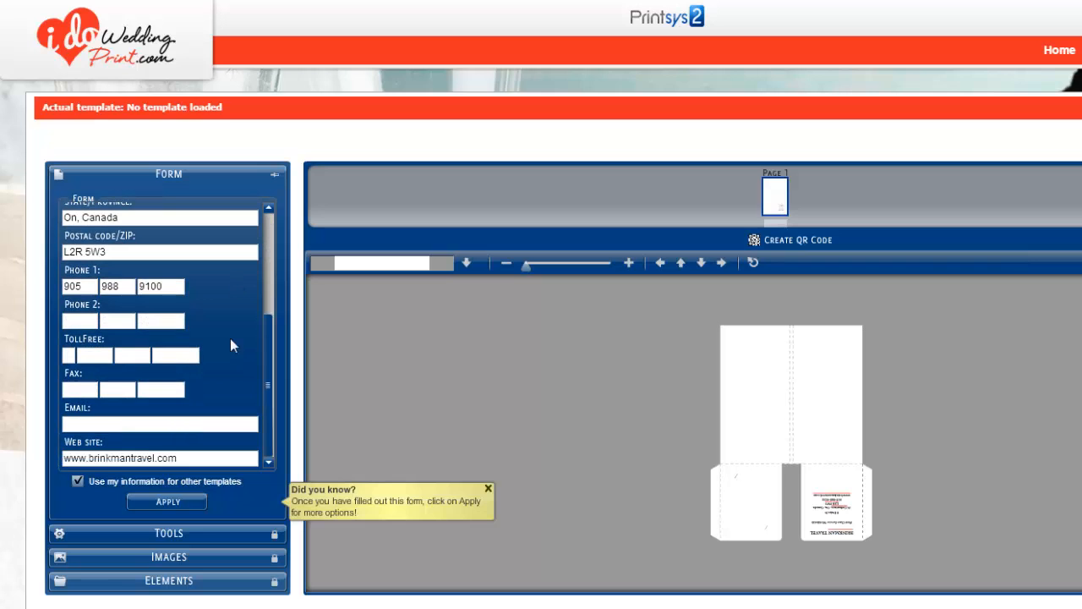
mouse_move(230, 345)
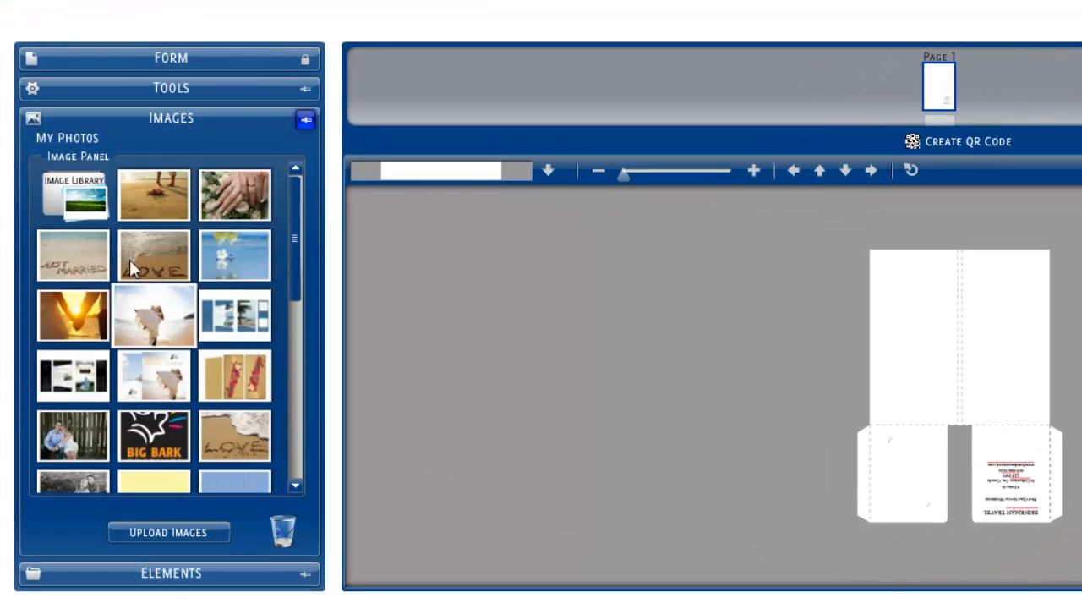
click(74, 195)
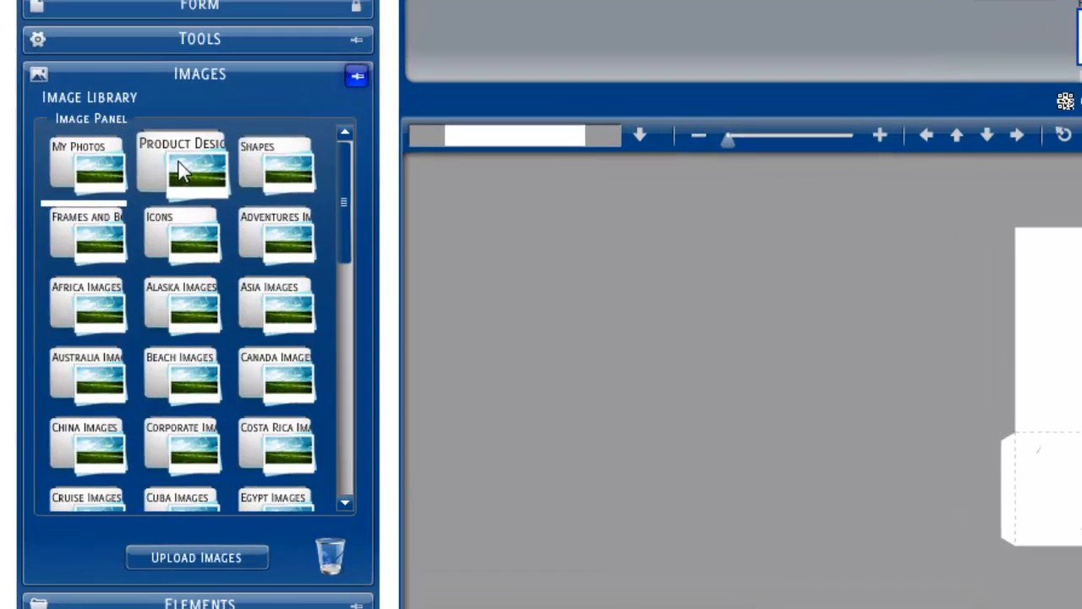
click(183, 166)
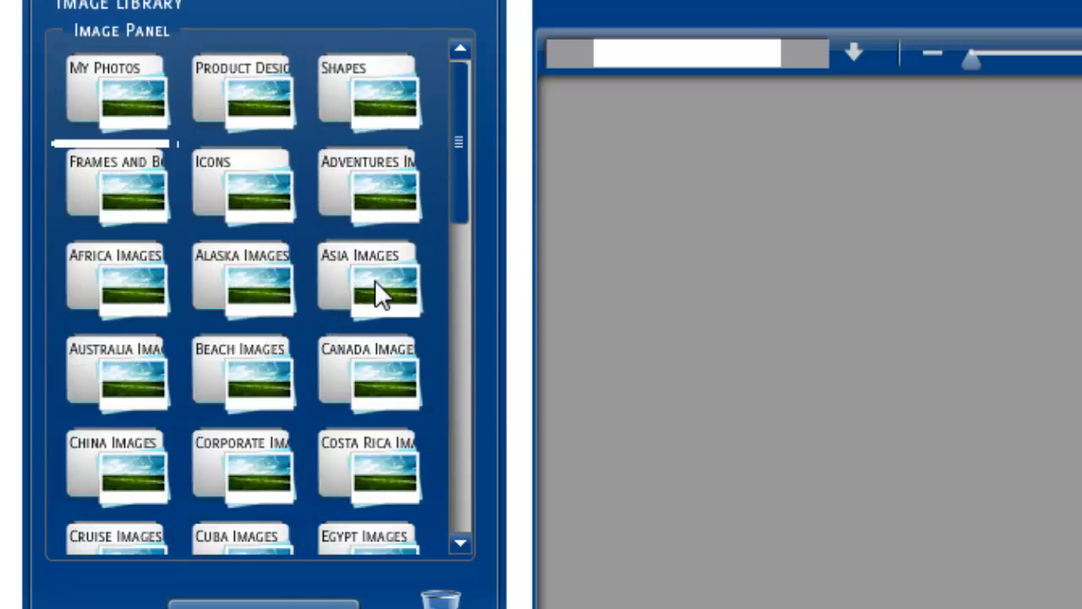
scroll(down, 3)
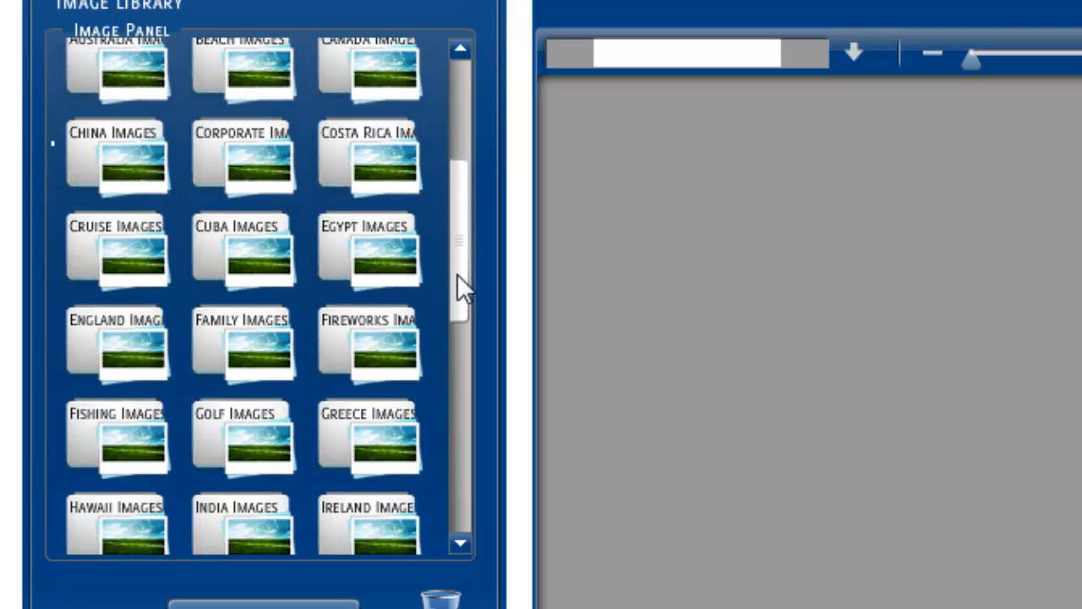
click(243, 253)
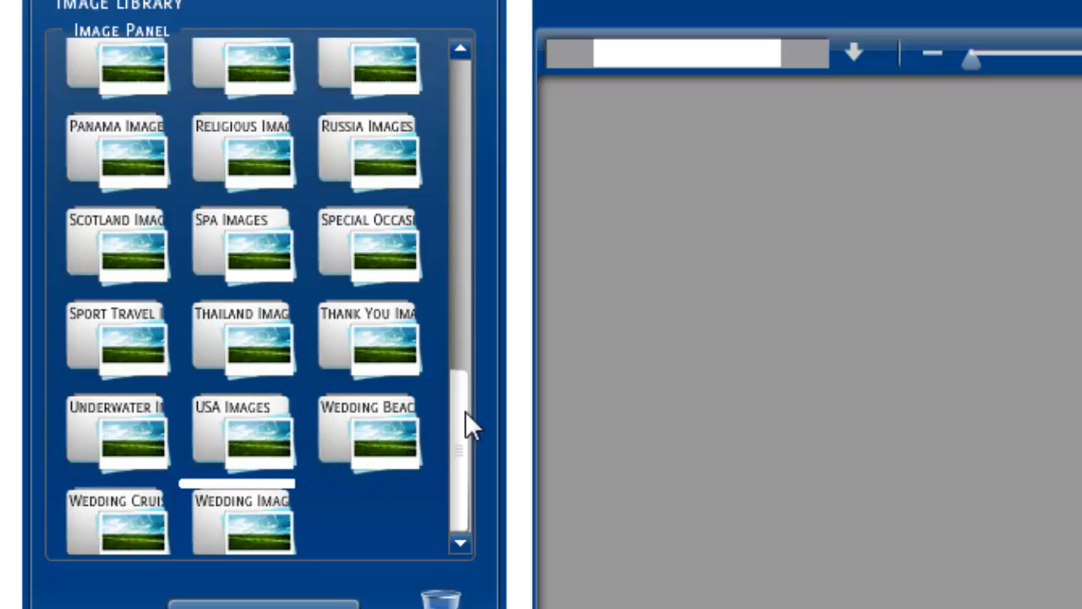
scroll(up, 3)
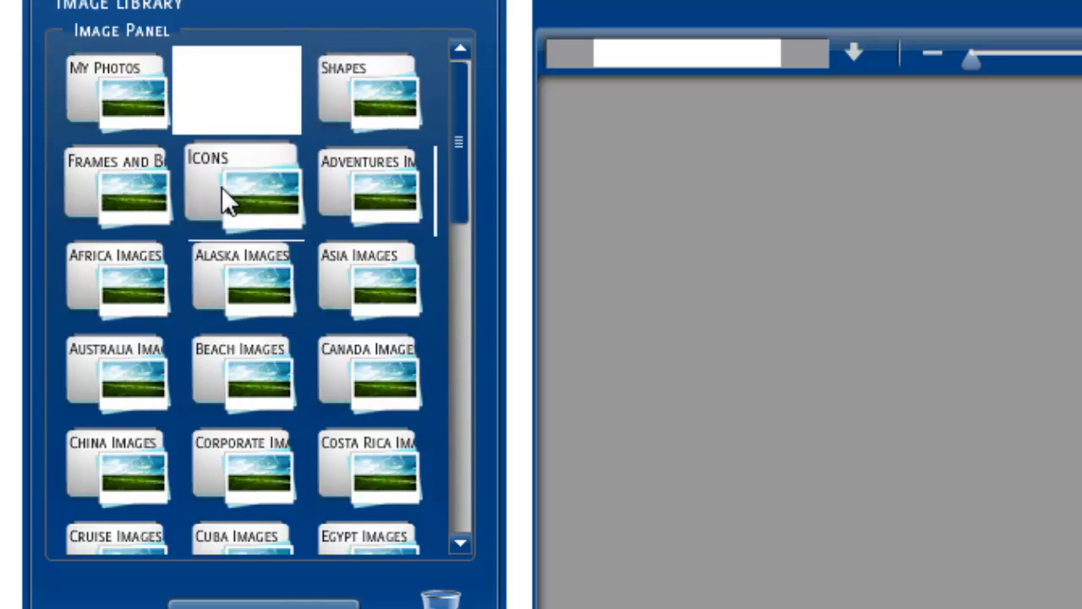
double_click(240, 183)
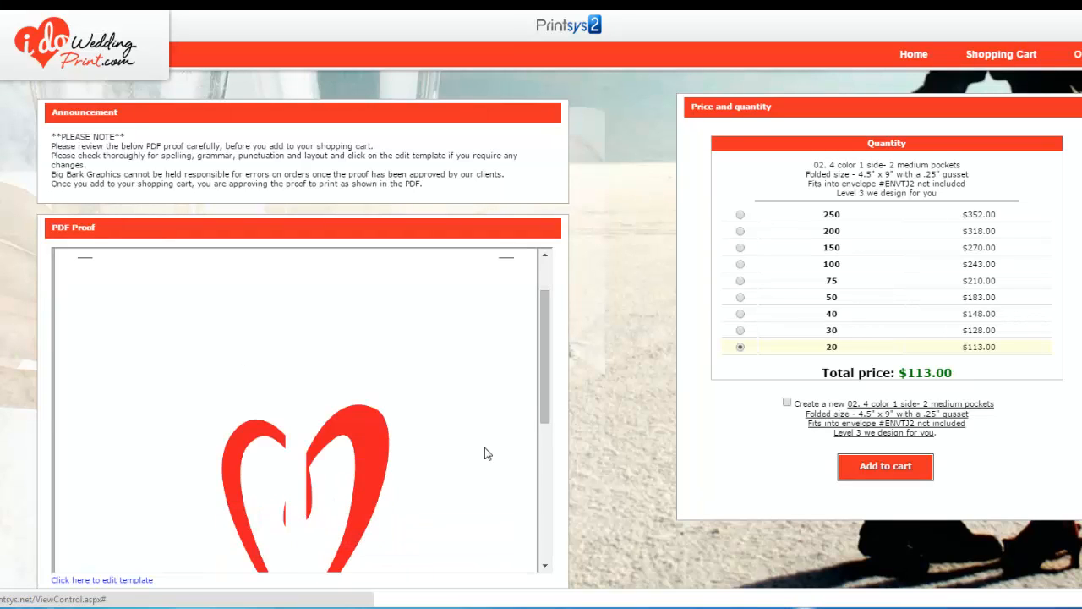
Step: Review the PDF proof and add 20 travel document holders at $113.00 to the cart
scroll(down, 3)
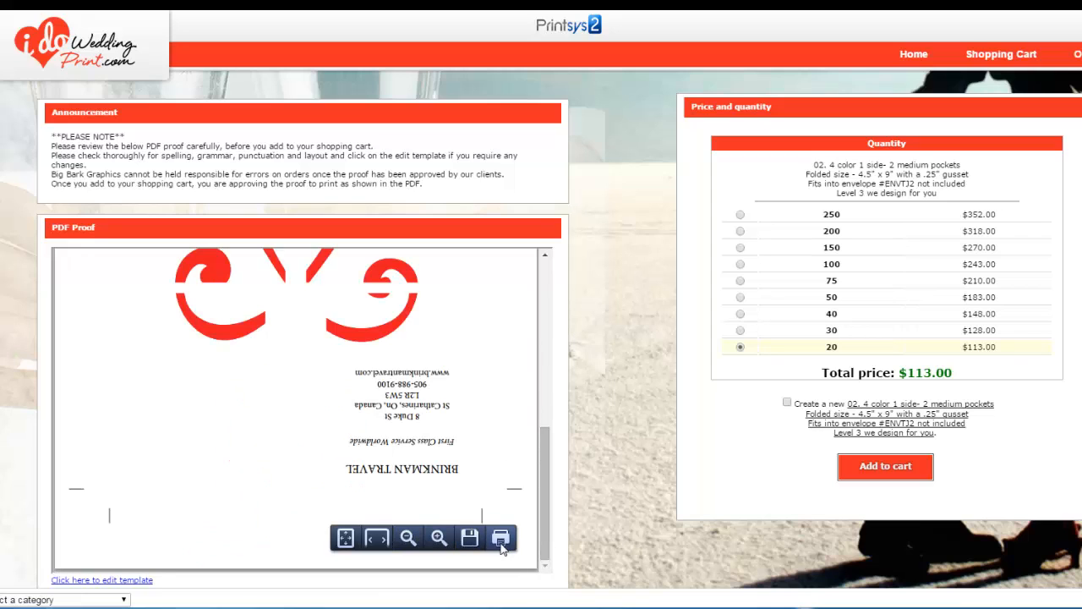
click(501, 537)
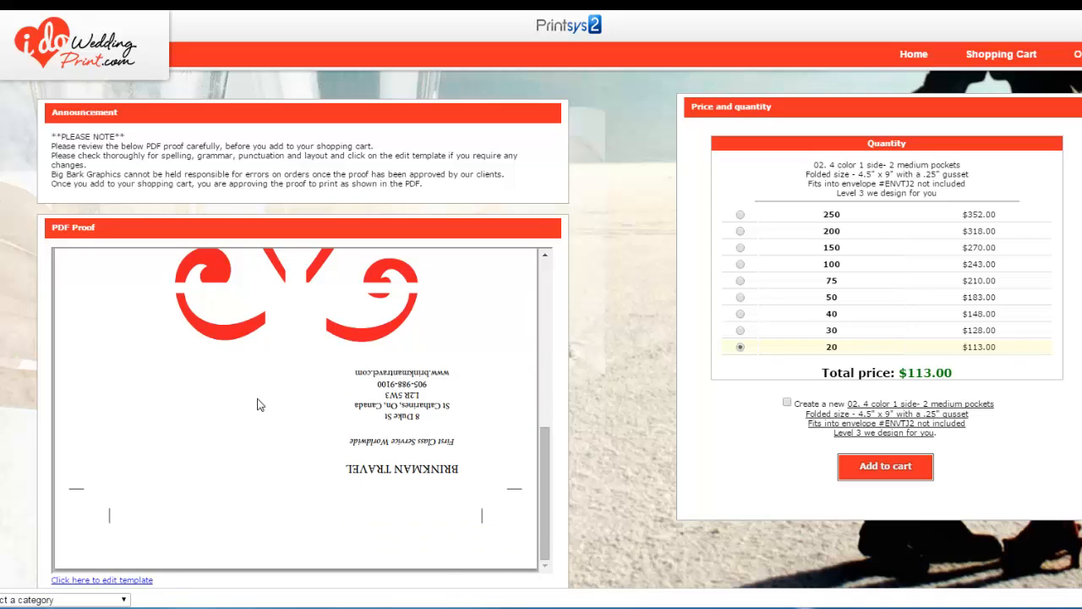
scroll(down, 3)
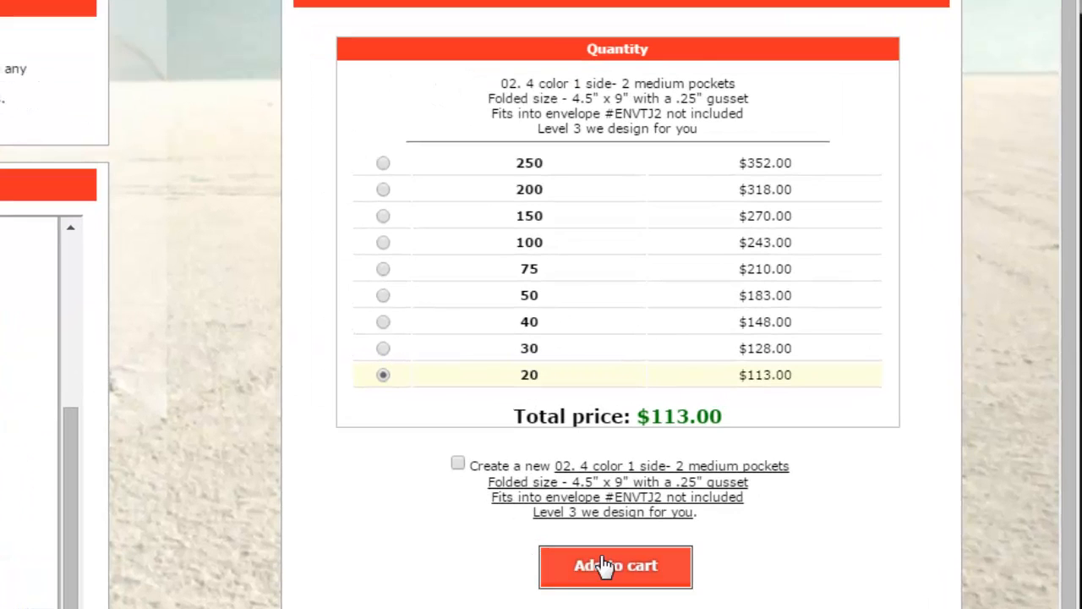
click(616, 565)
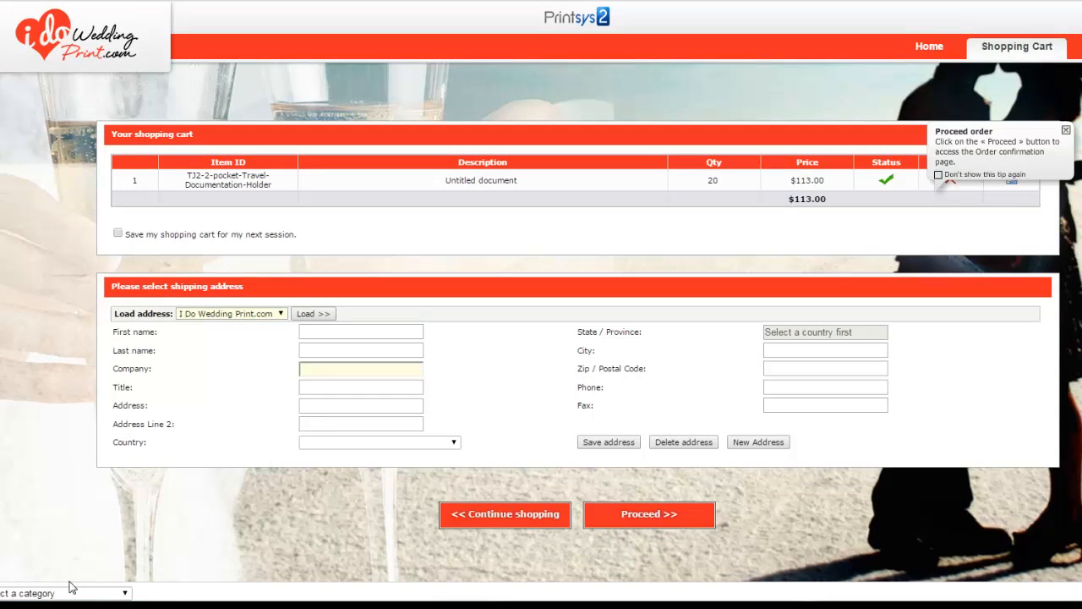
mouse_move(944, 217)
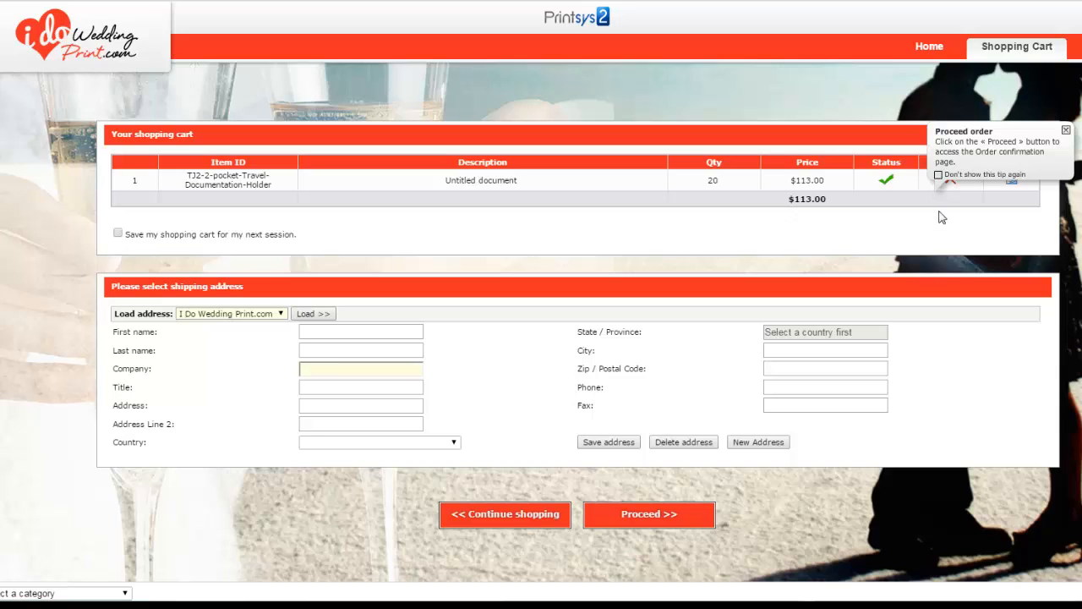
mouse_move(920, 192)
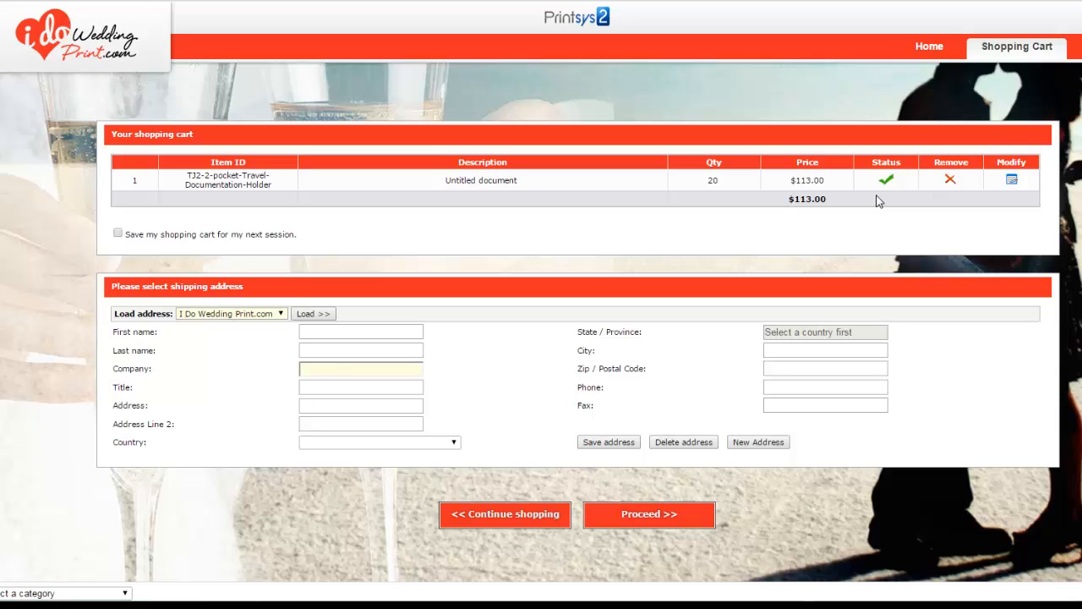
mouse_move(861, 213)
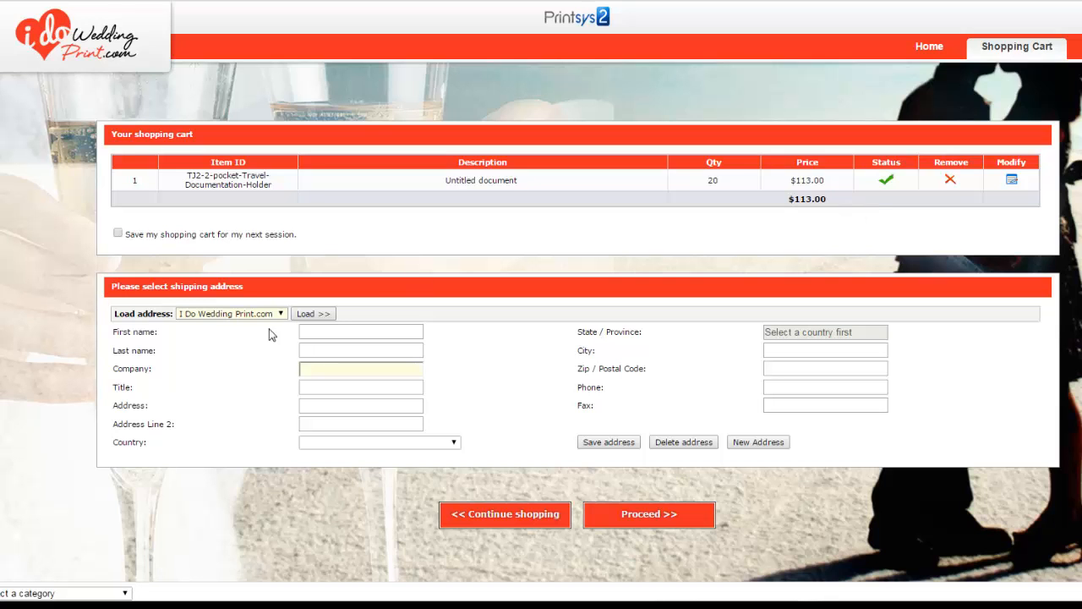
Step: Load the saved I Do Wedding Print.com Ontario address into shipping and proceed
scroll(down, 3)
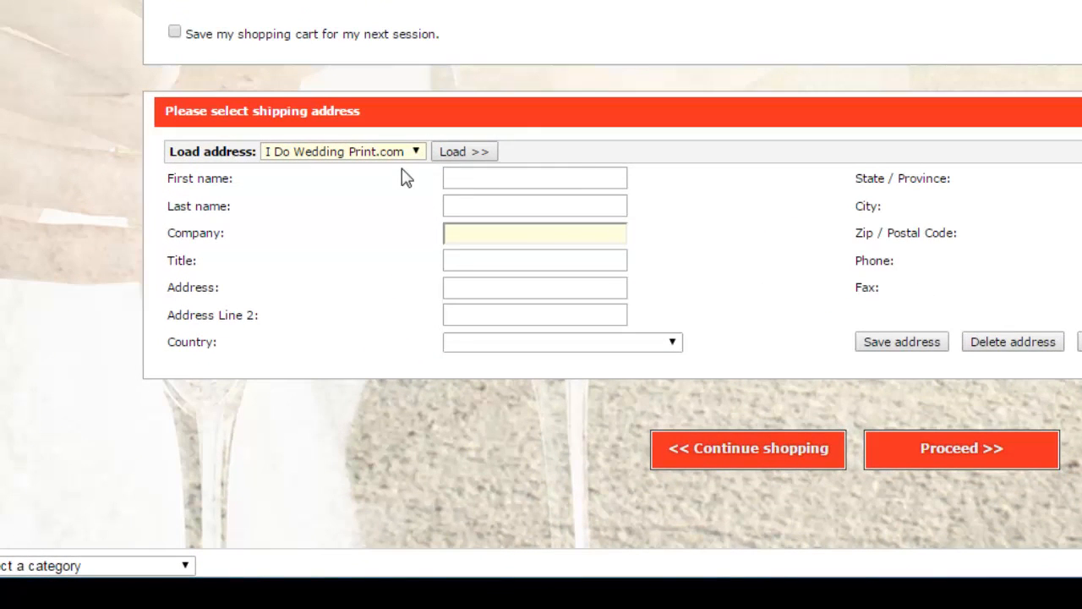
mouse_move(149, 531)
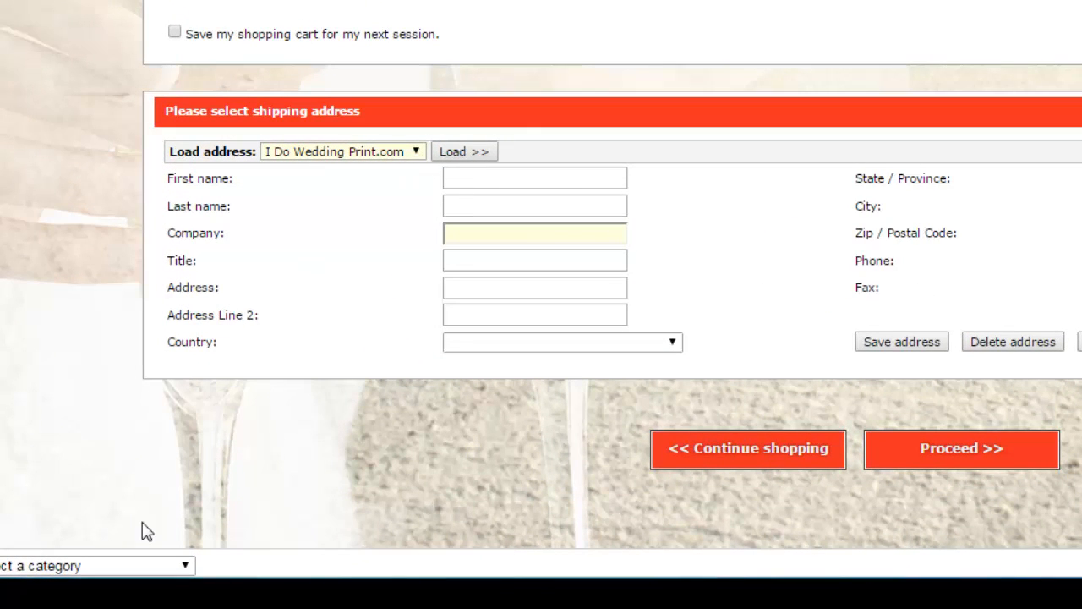
mouse_move(876, 411)
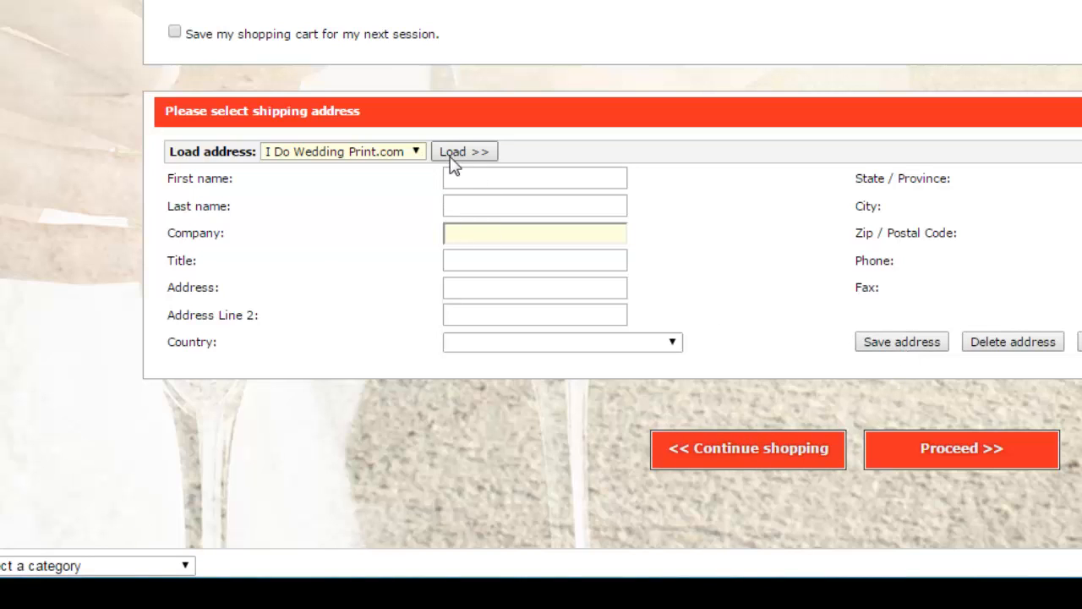
mouse_move(416, 154)
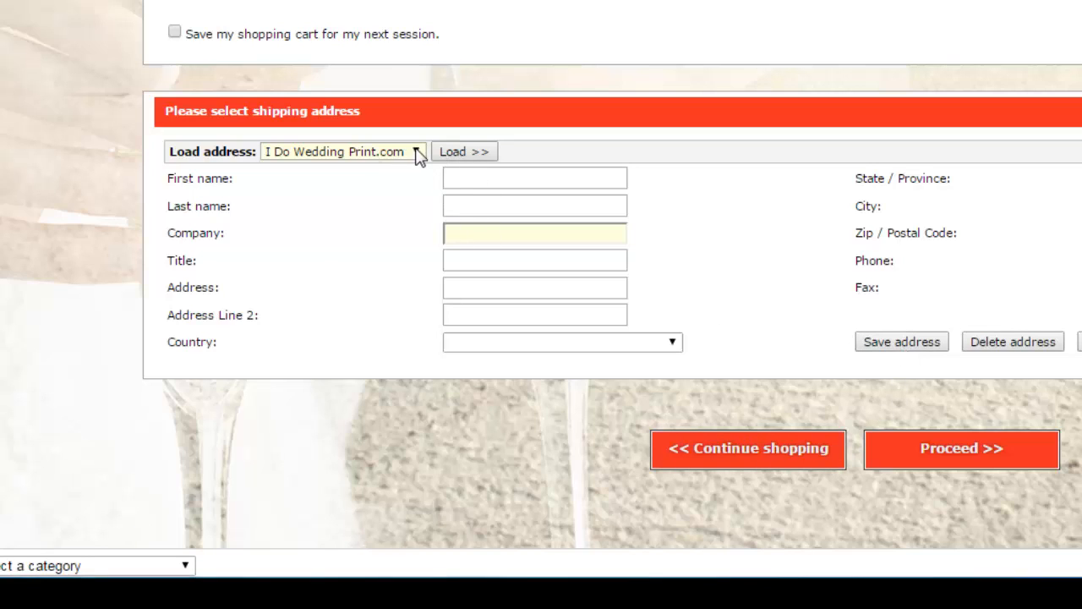
click(463, 153)
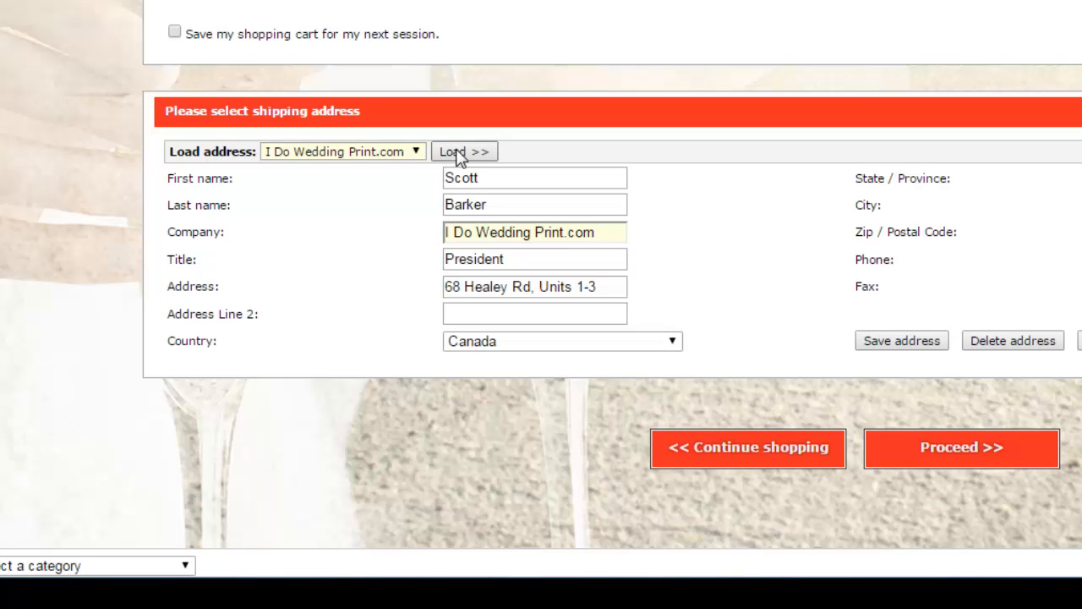
mouse_move(735, 281)
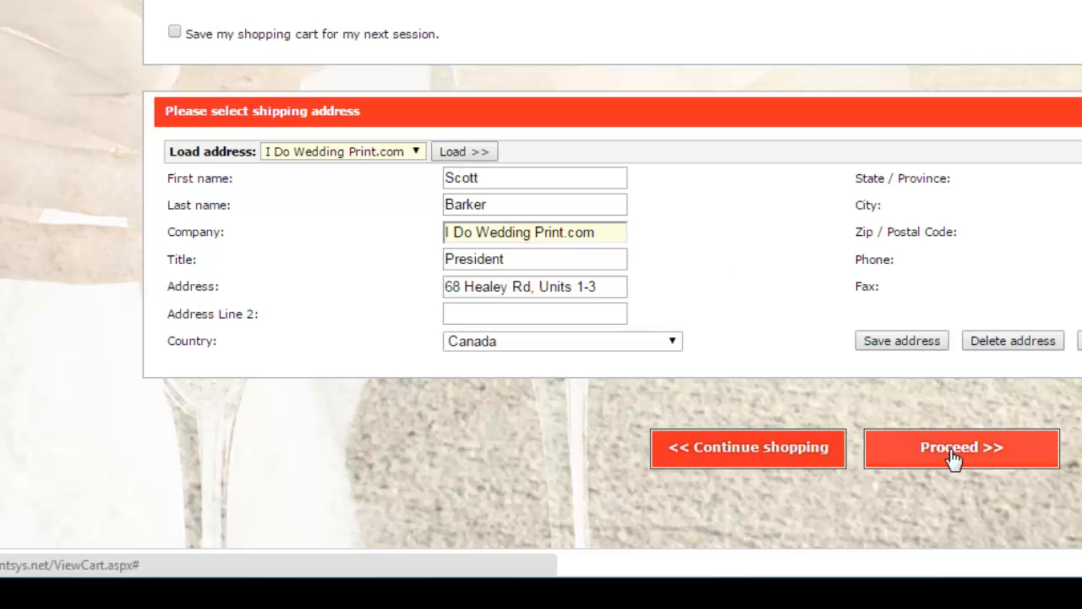
mouse_move(536, 169)
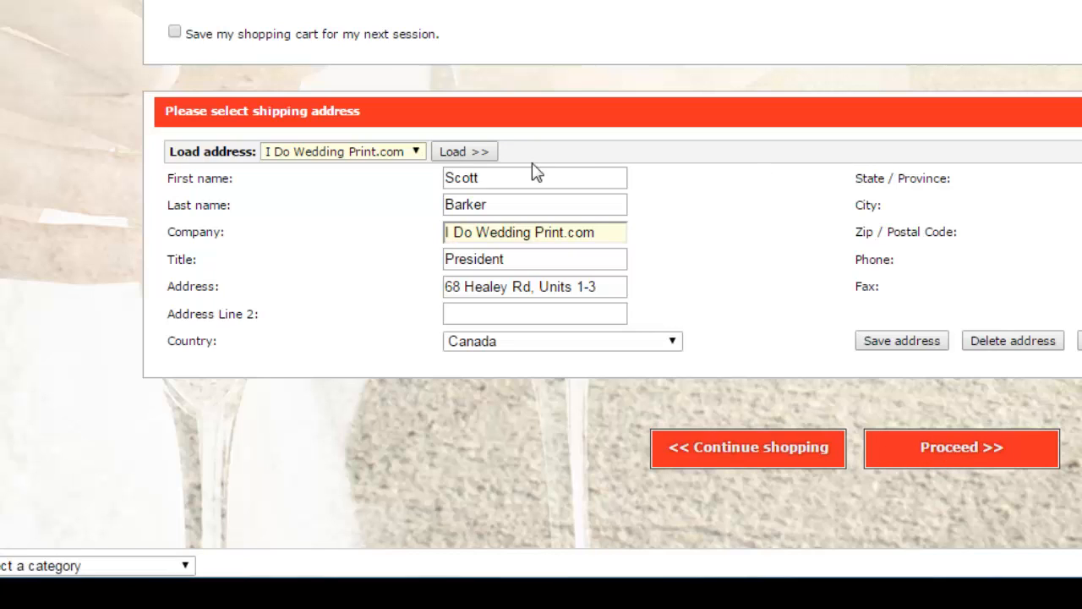
mouse_move(548, 172)
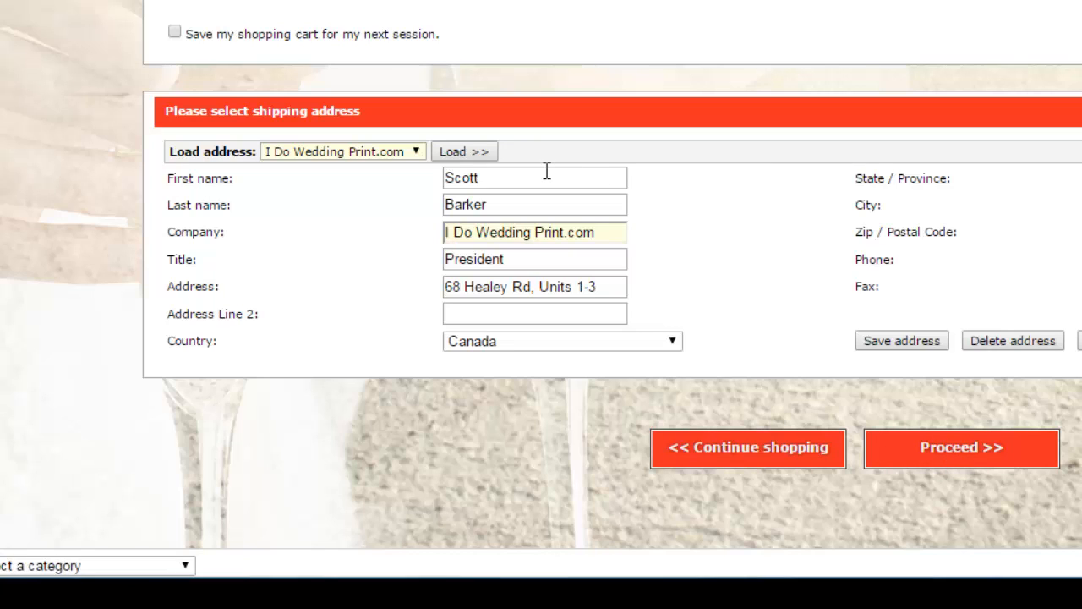
mouse_move(571, 279)
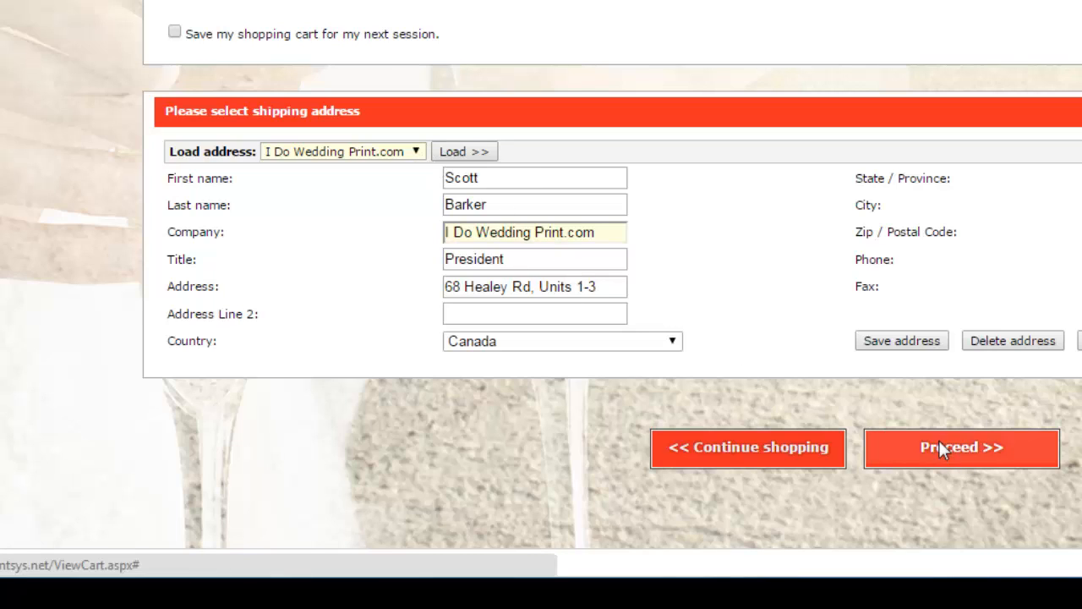
click(961, 446)
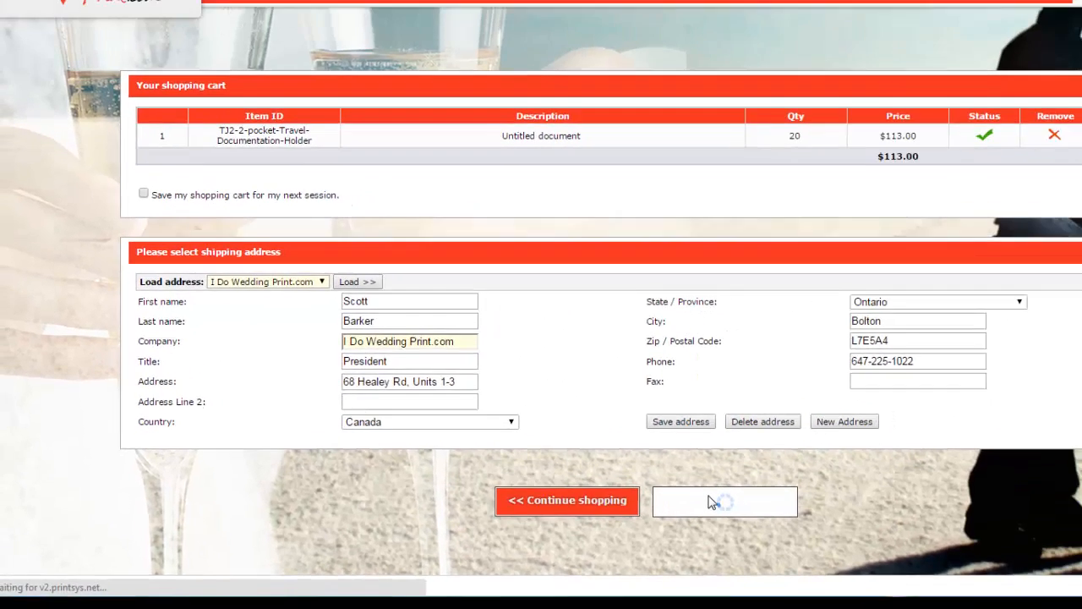
Step: Reach the order confirmation totalling $142.20 with FedEx Ground, down to Additional Information
click(723, 500)
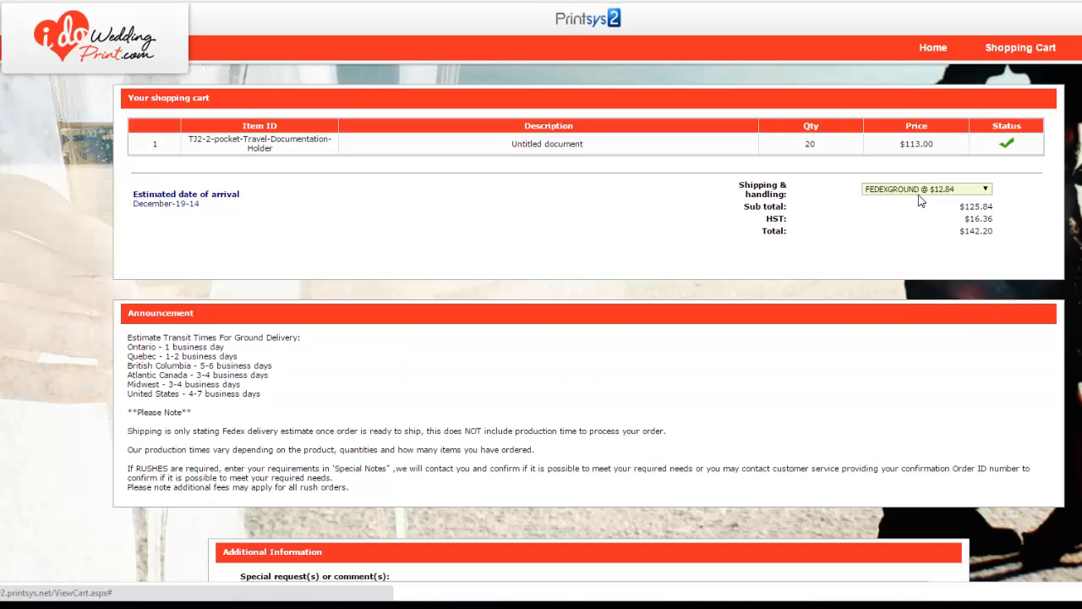
mouse_move(240, 369)
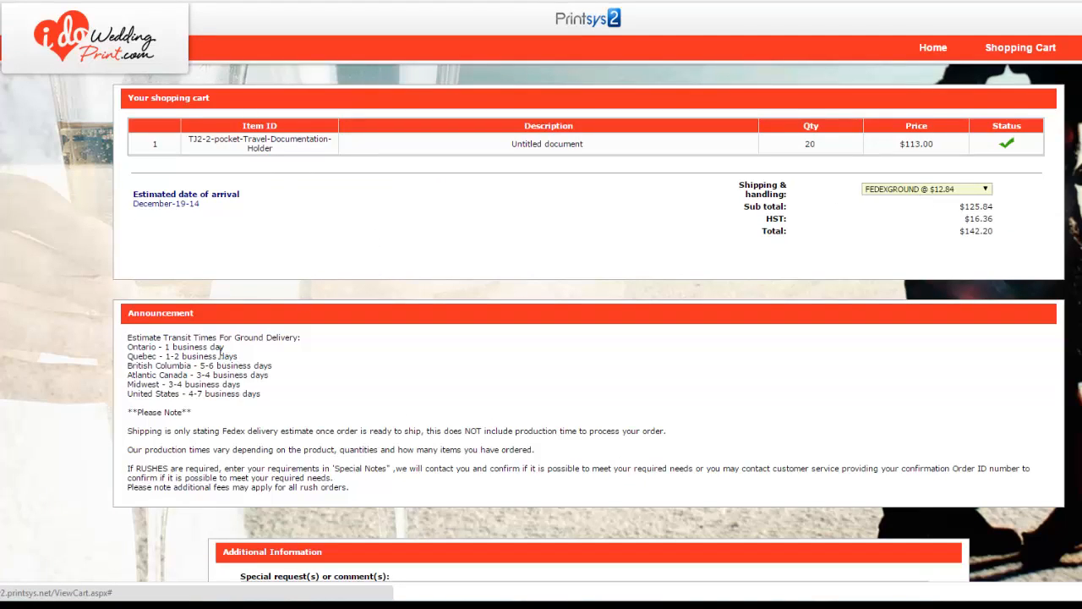
mouse_move(183, 368)
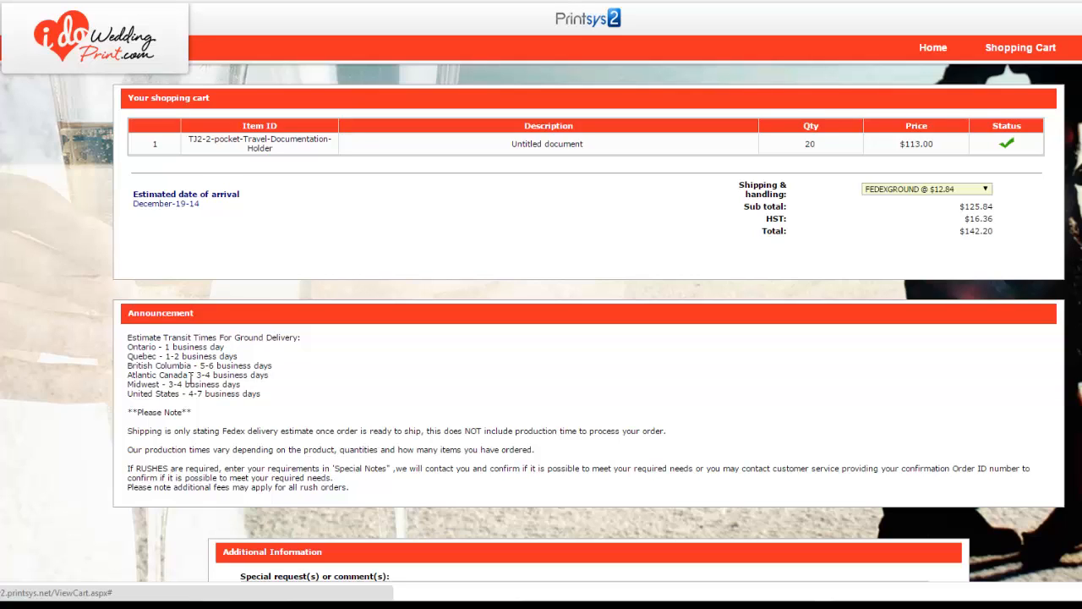
scroll(down, 3)
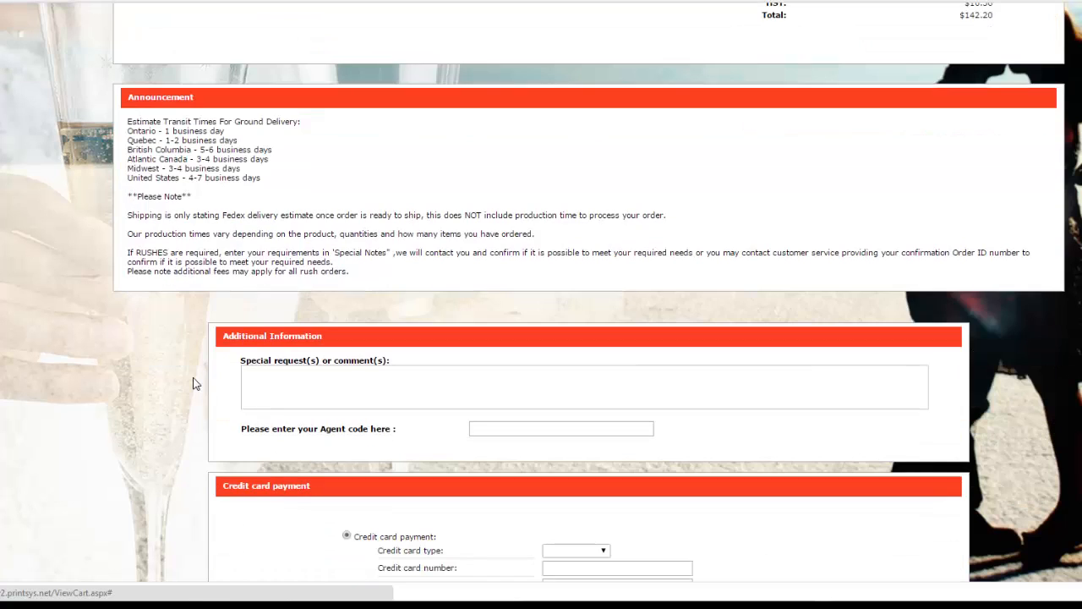
scroll(down, 3)
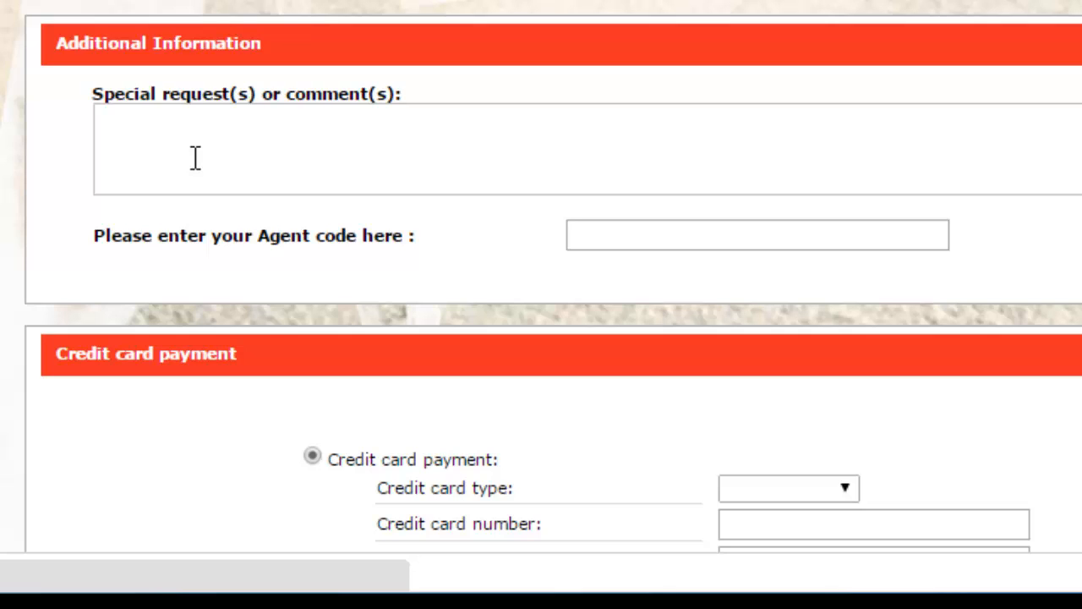
mouse_move(186, 223)
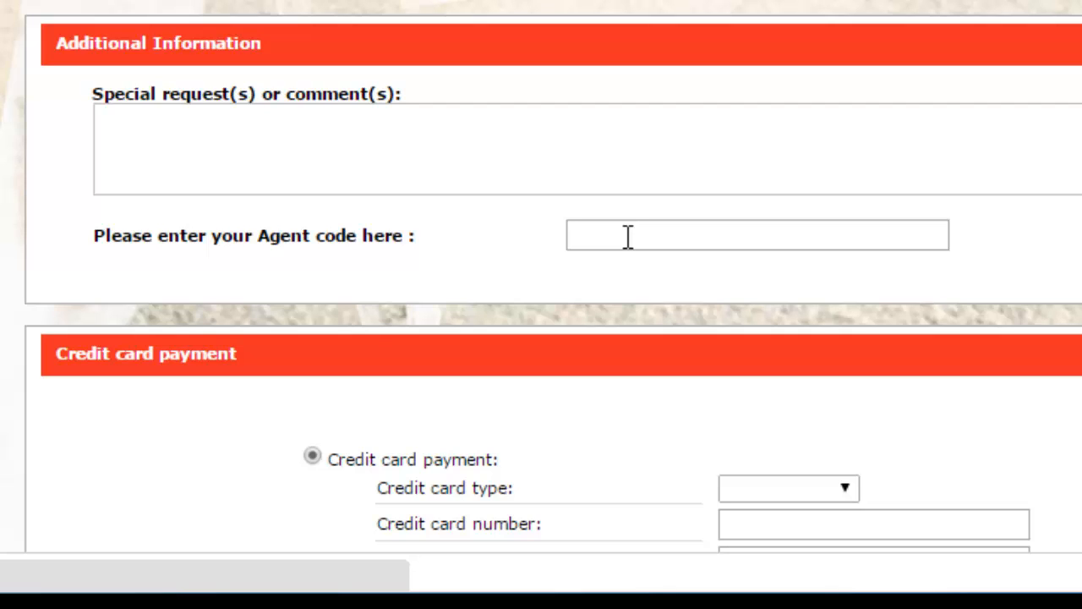
Step: Choose P.O. payment and enter purchase order 'test'
scroll(down, 3)
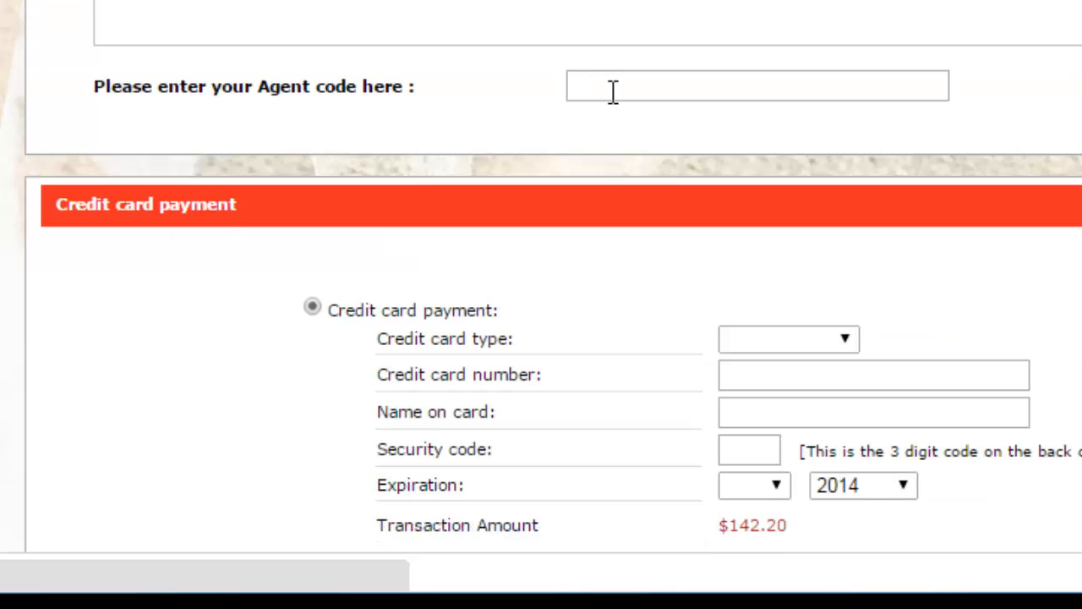
scroll(down, 3)
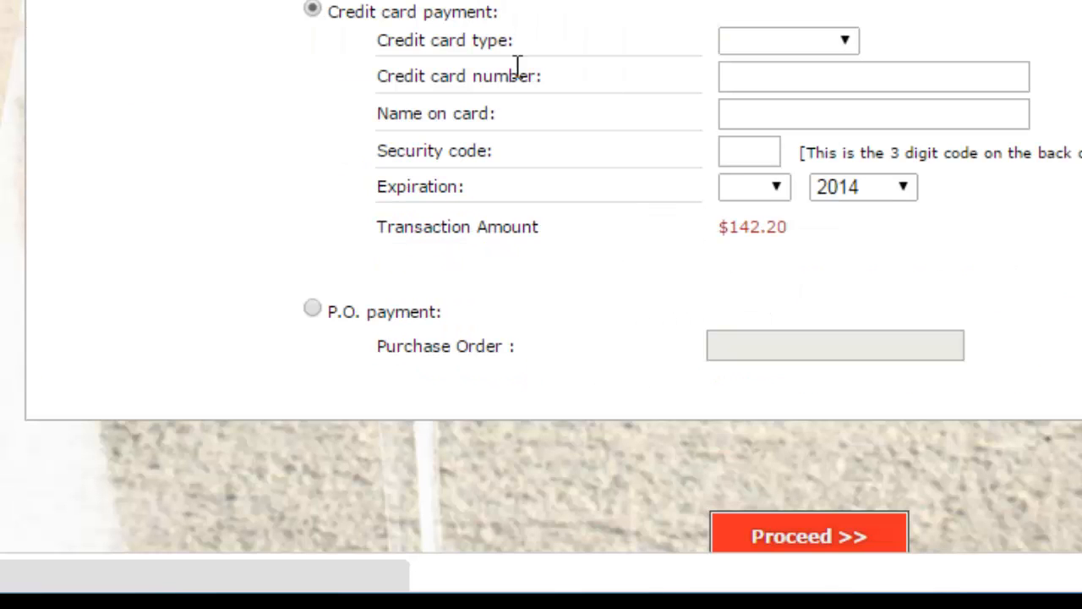
mouse_move(506, 121)
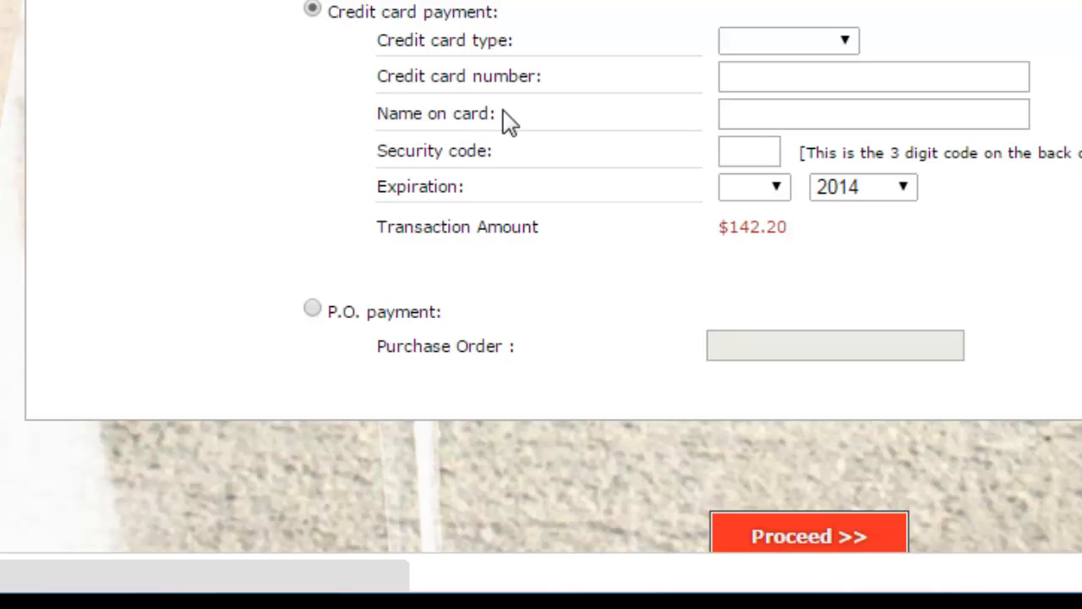
mouse_move(311, 324)
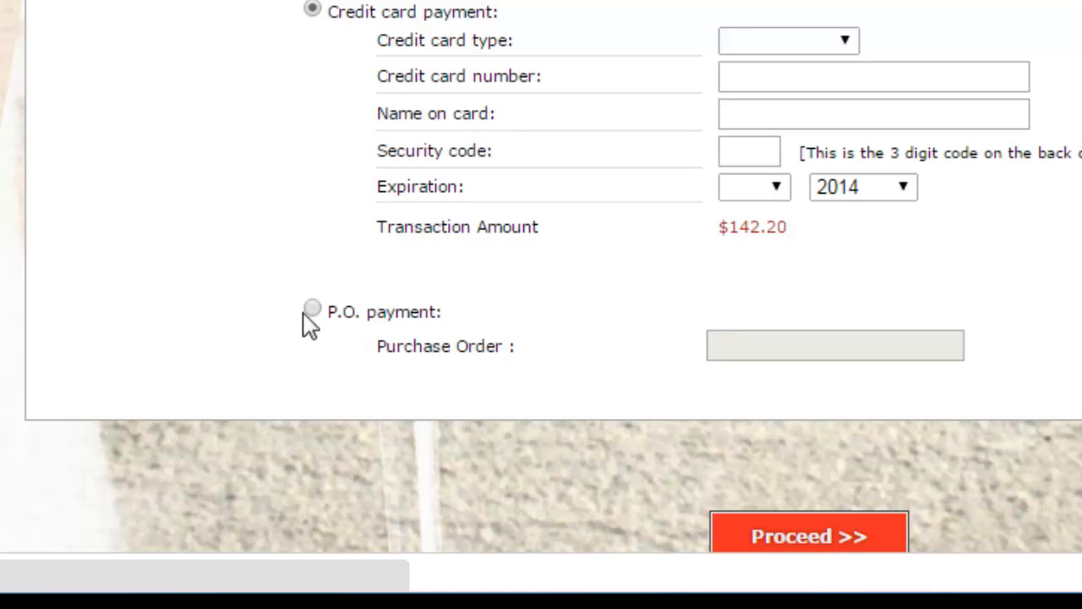
mouse_move(740, 386)
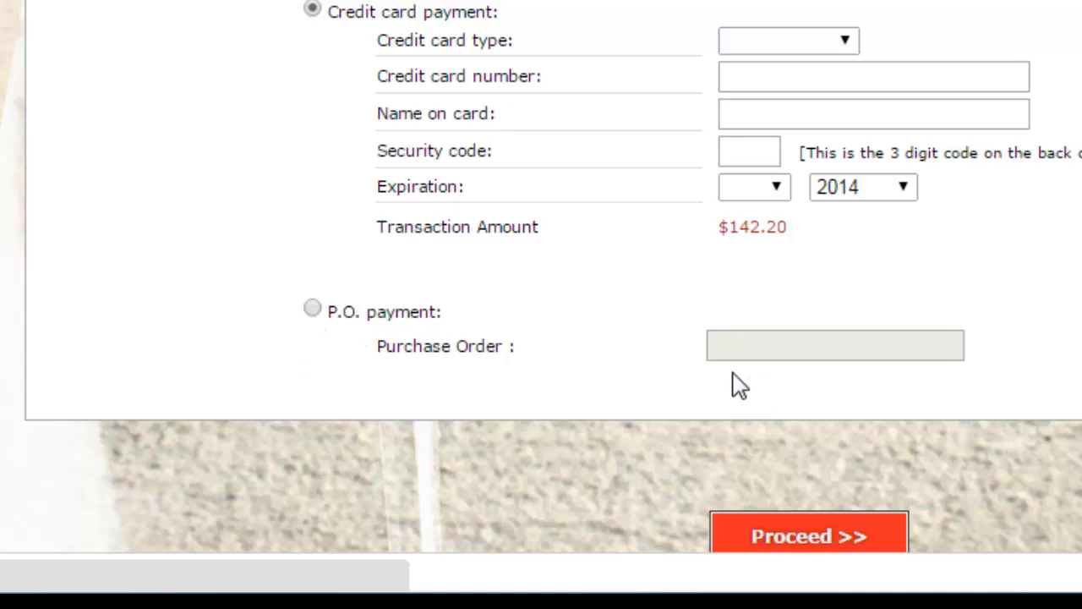
scroll(down, 3)
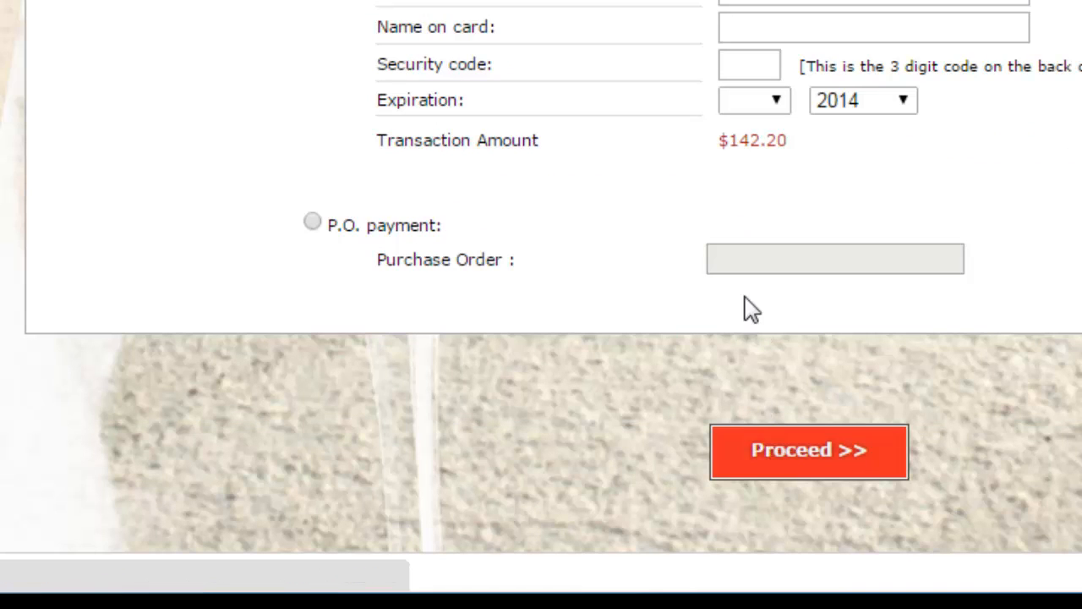
click(311, 220)
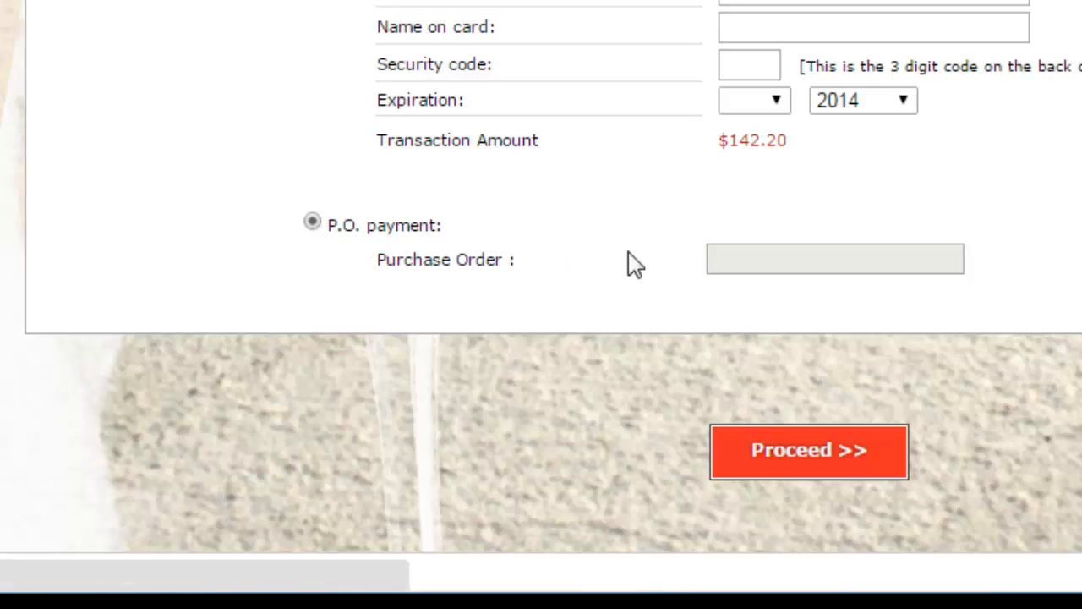
click(836, 259)
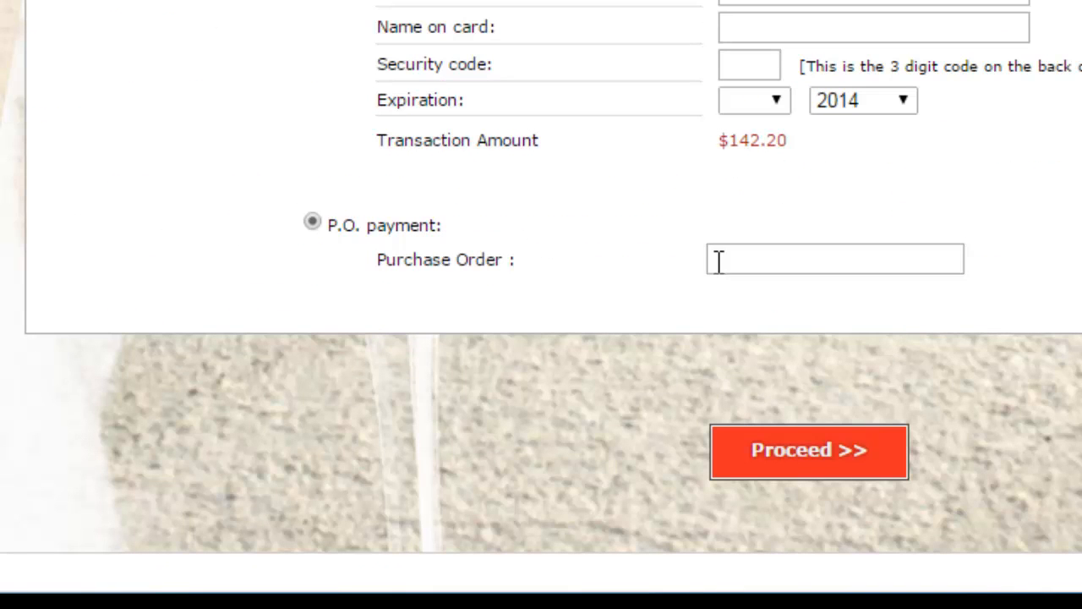
text(t)
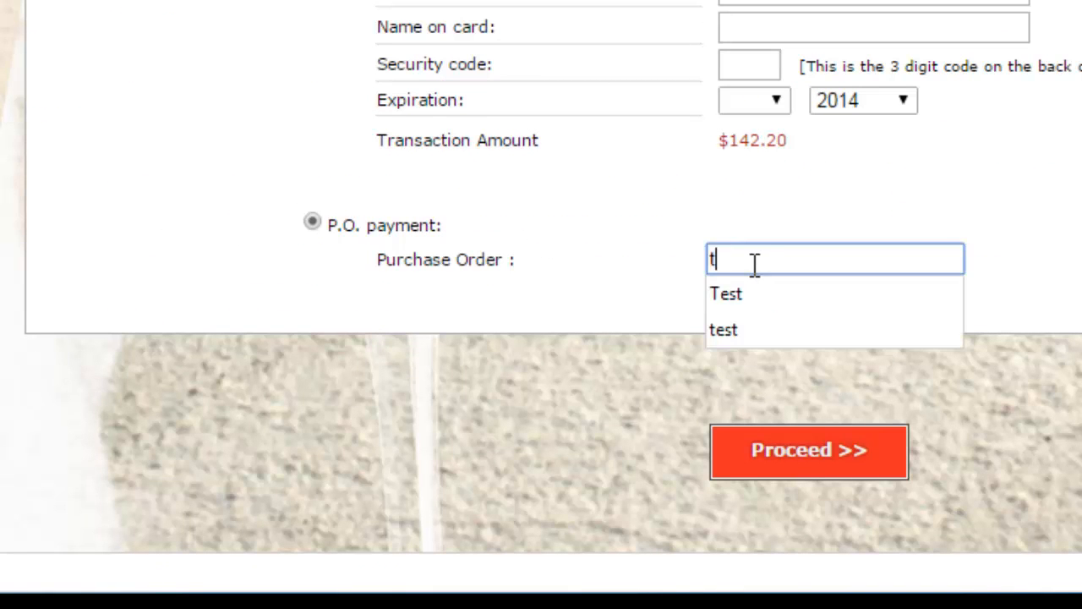
text(est)
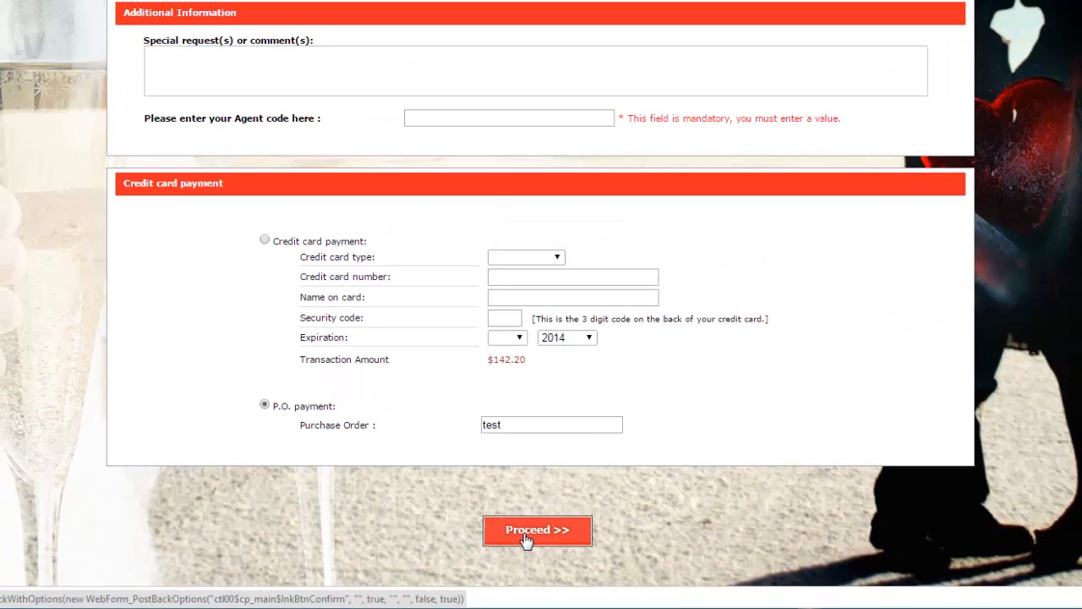
mouse_move(450, 139)
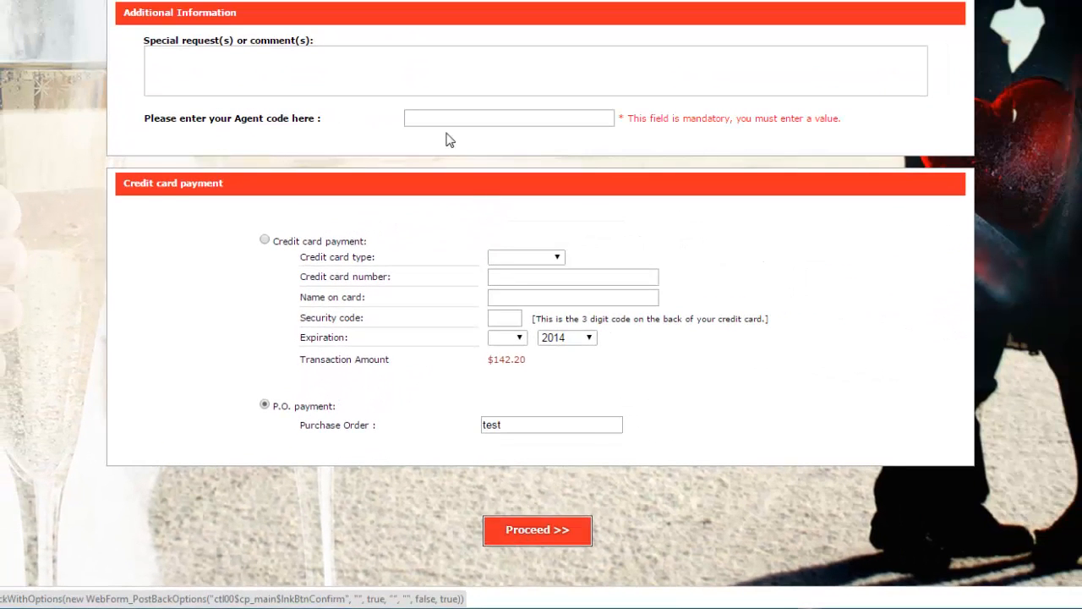
Step: Enter agent code 145 in the mandatory Agent code field
click(508, 119)
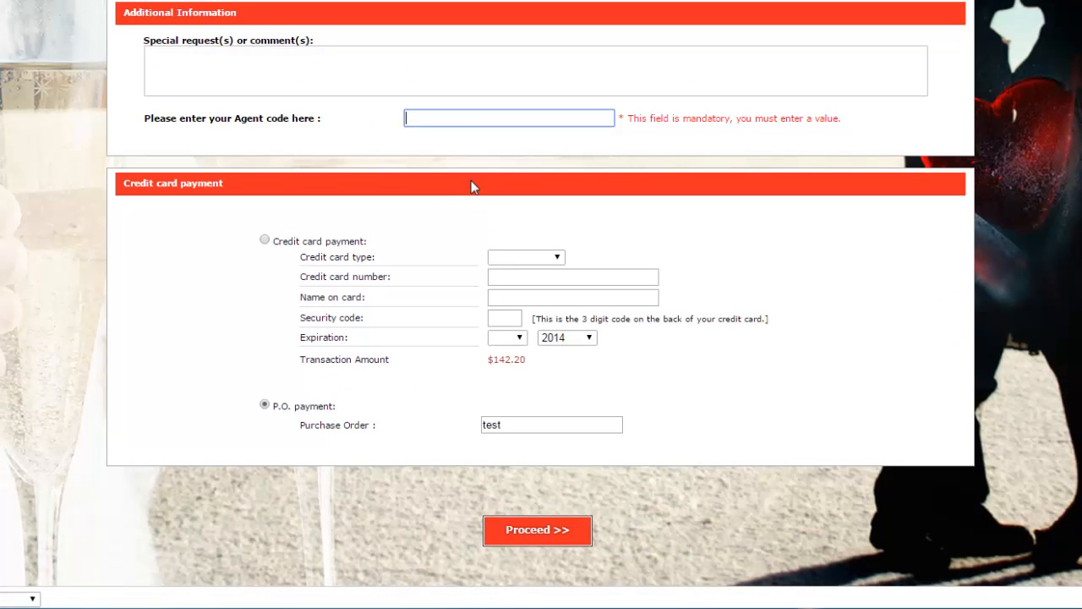
text(1)
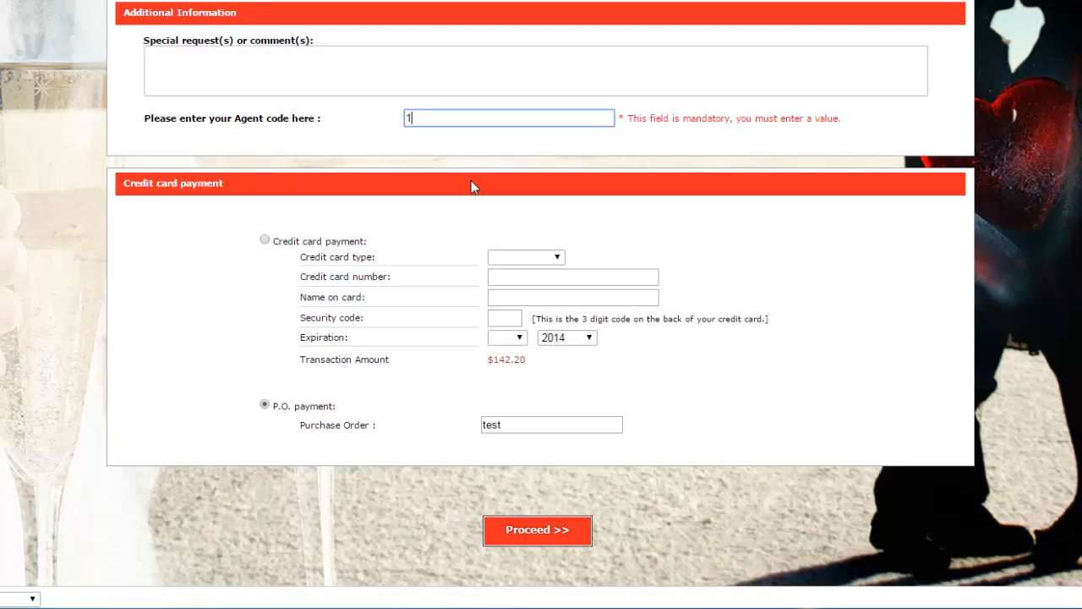
text(45)
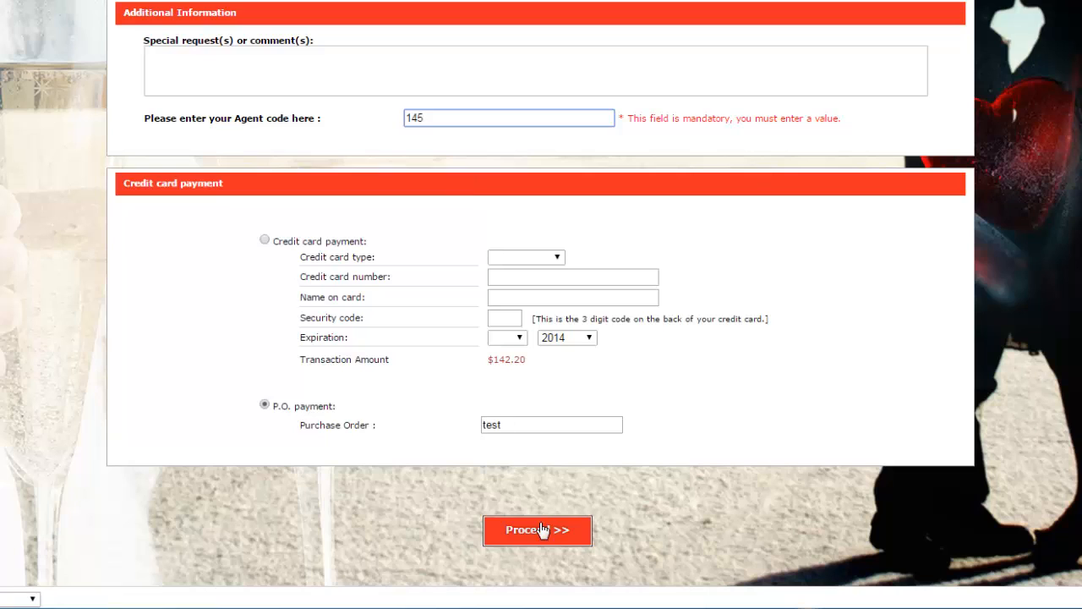
Step: Place the order, confirmed as #5100, and view its printable receipt
click(537, 531)
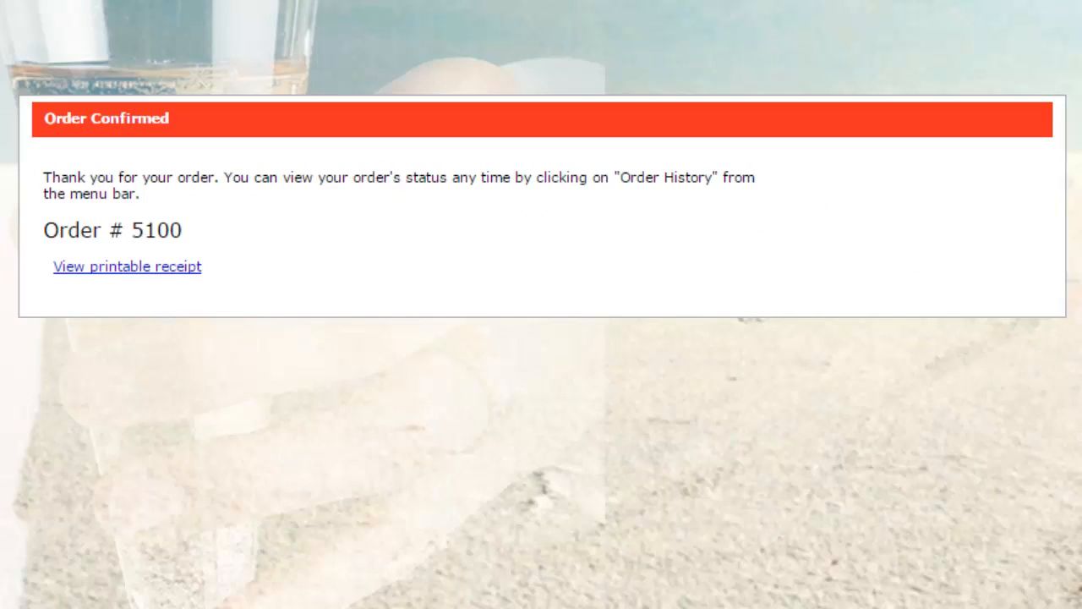
mouse_move(272, 480)
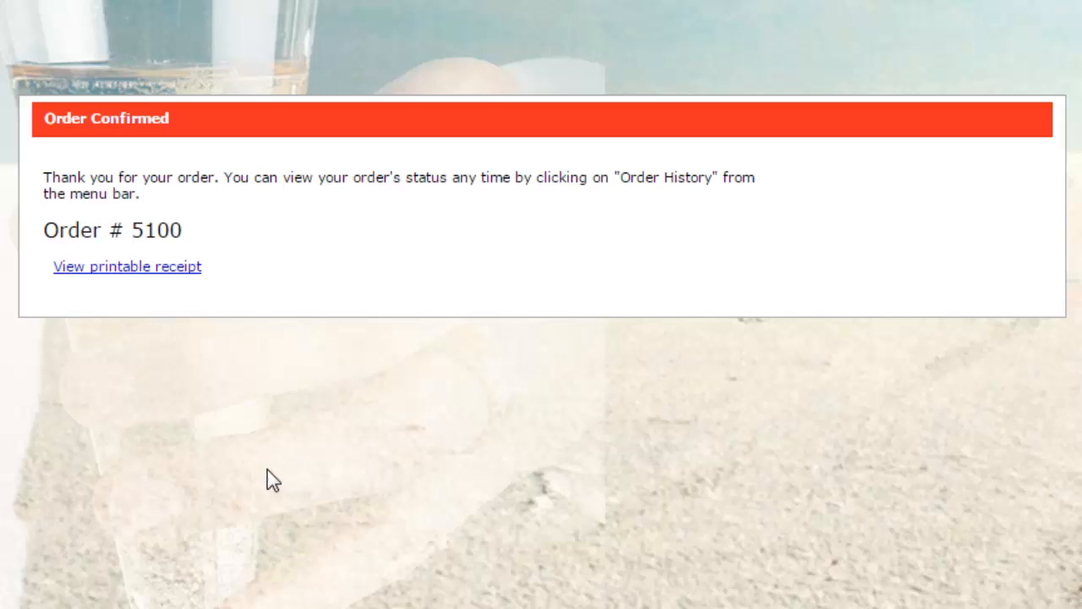
mouse_move(38, 223)
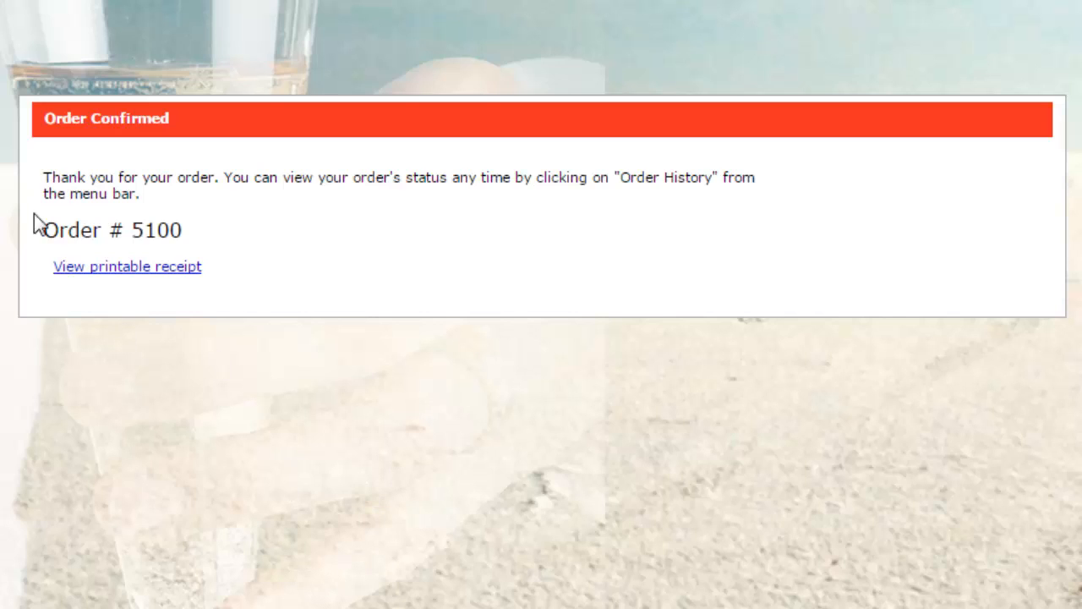
mouse_move(115, 274)
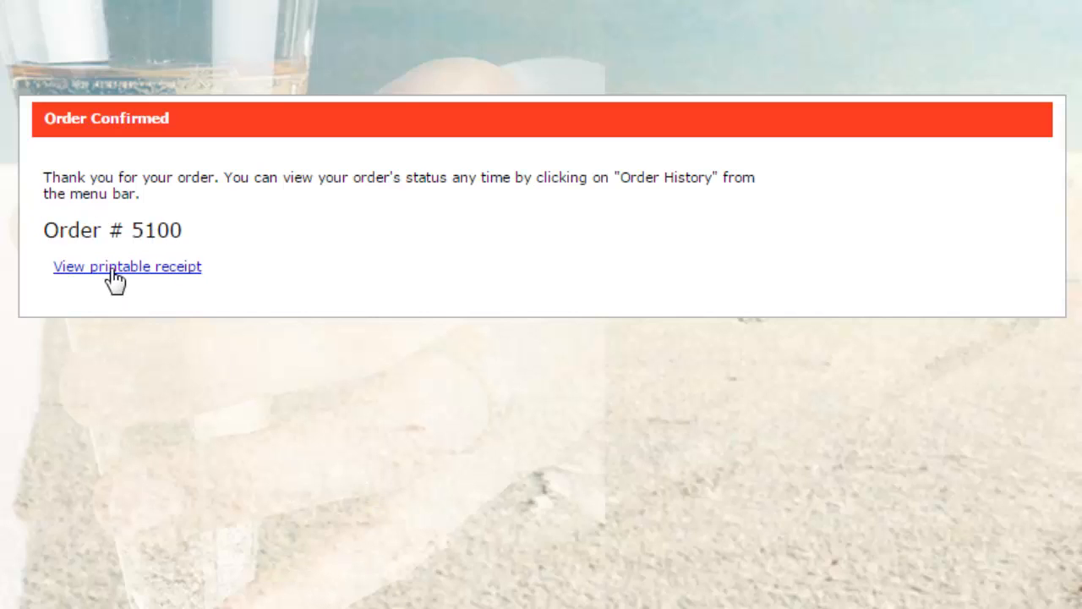
mouse_move(156, 274)
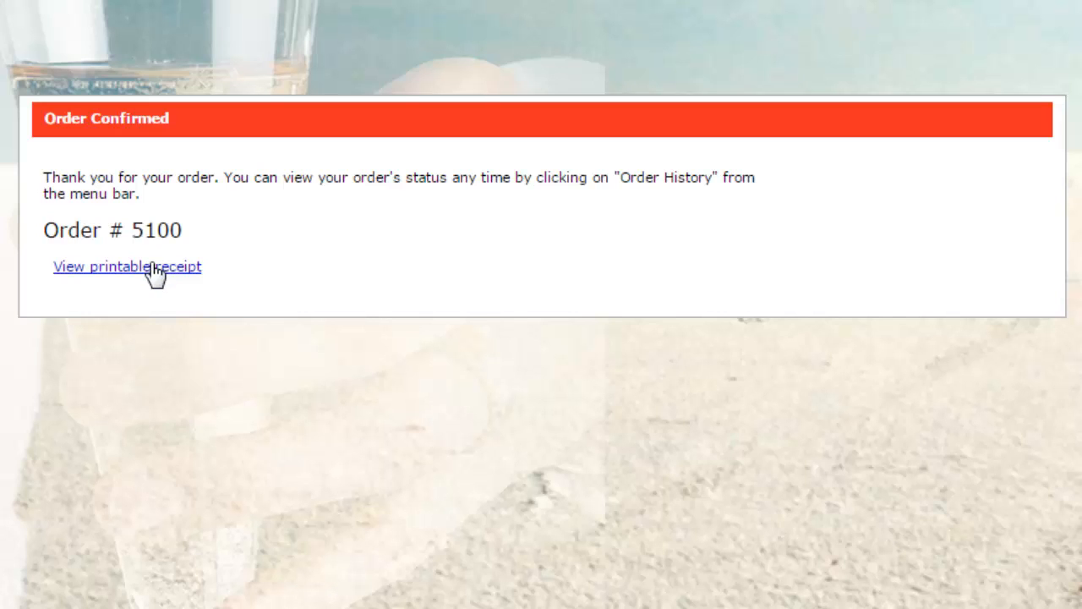
mouse_move(151, 279)
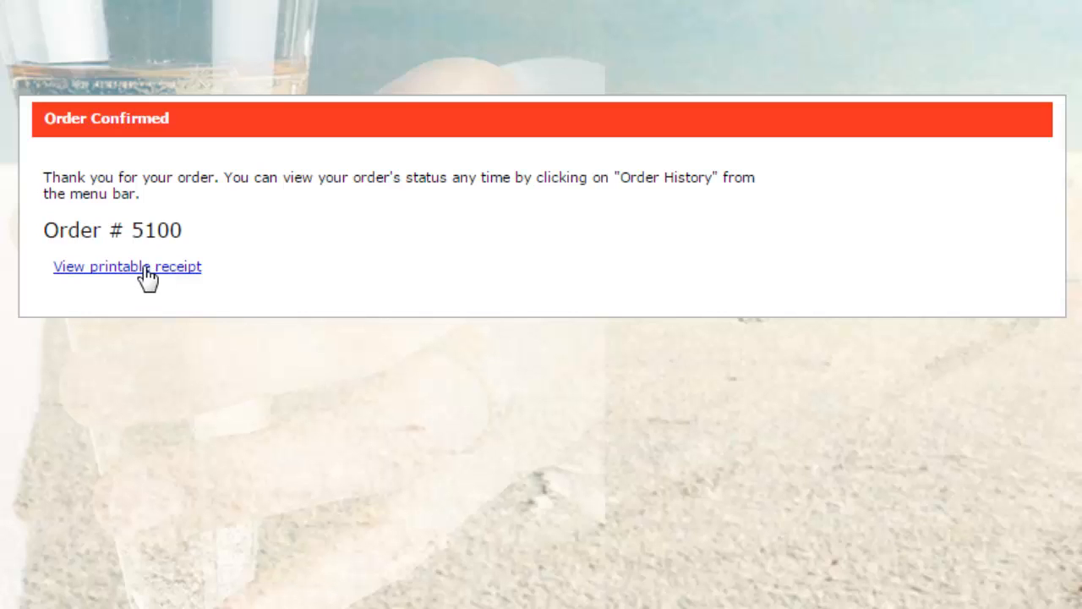
click(129, 267)
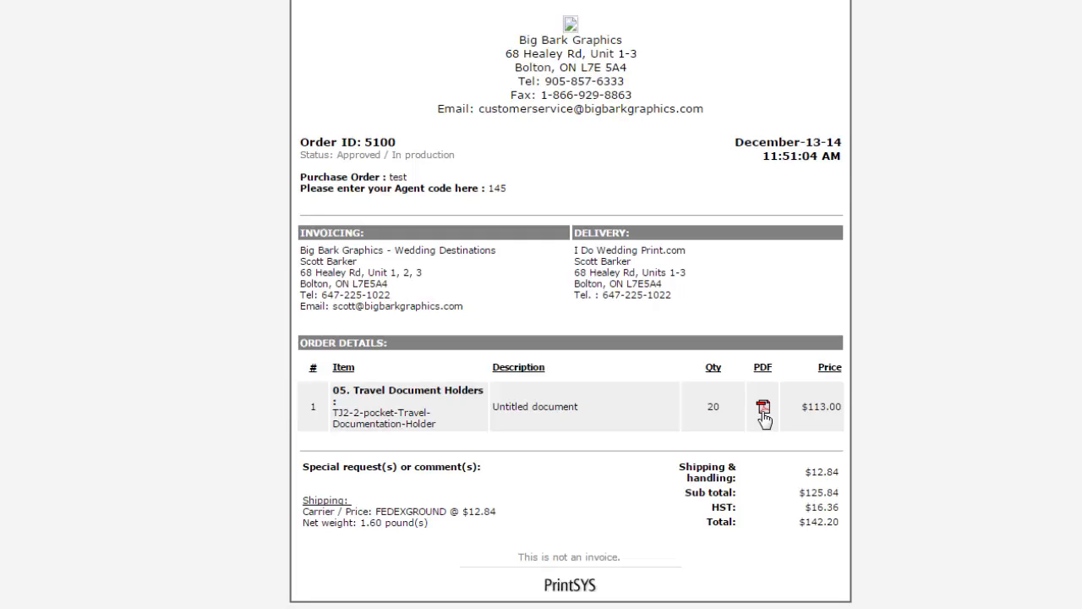
mouse_move(754, 406)
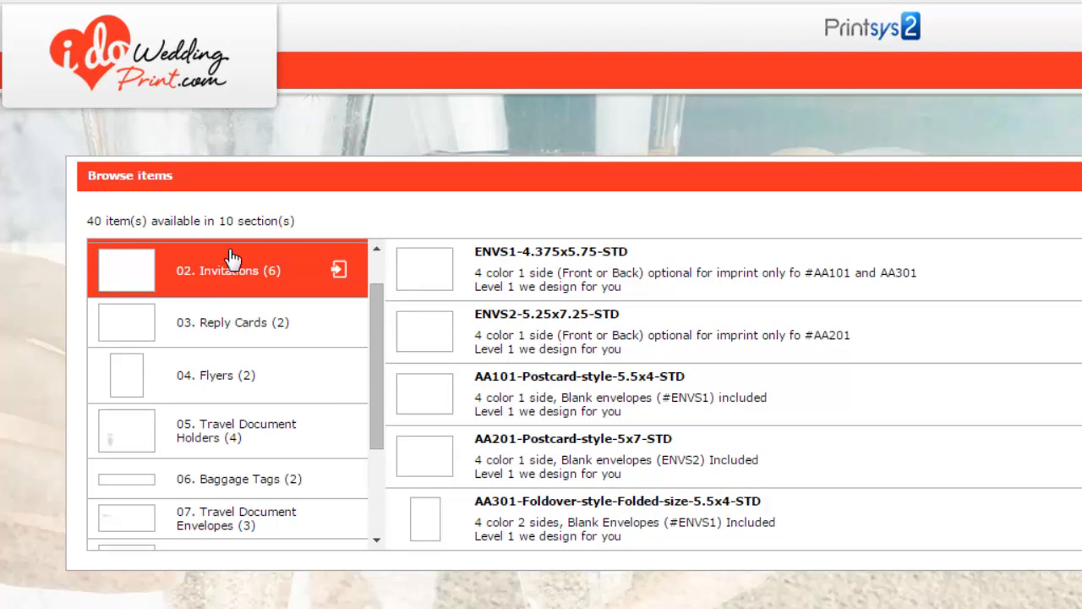
Step: Browse Invitations, Reply Cards and Baggage Tags, then open BT1-synthetic-polyester-Baggage-tags for design
click(228, 270)
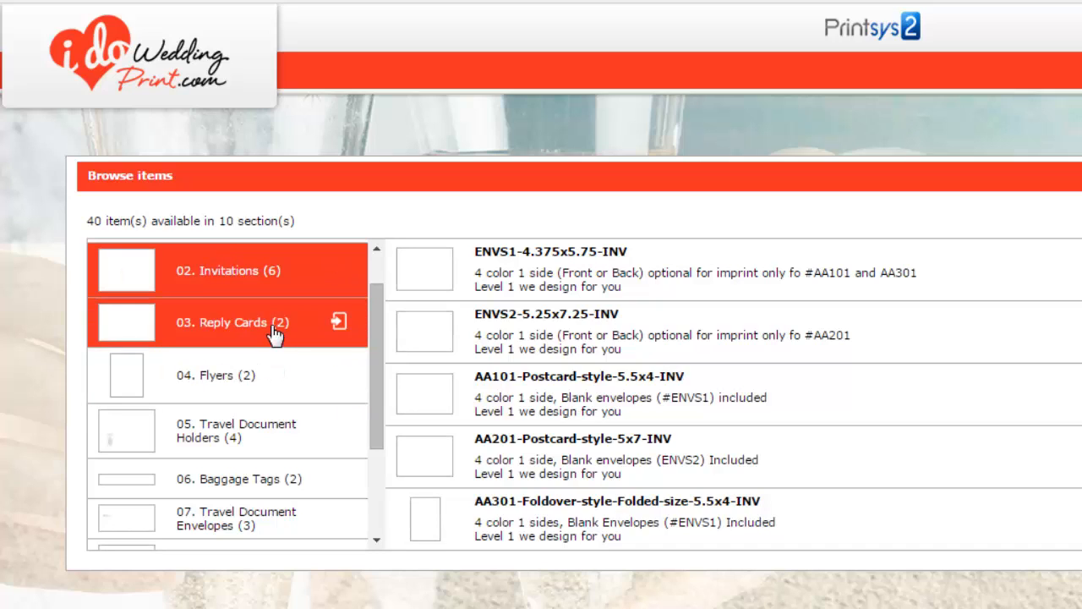
click(229, 322)
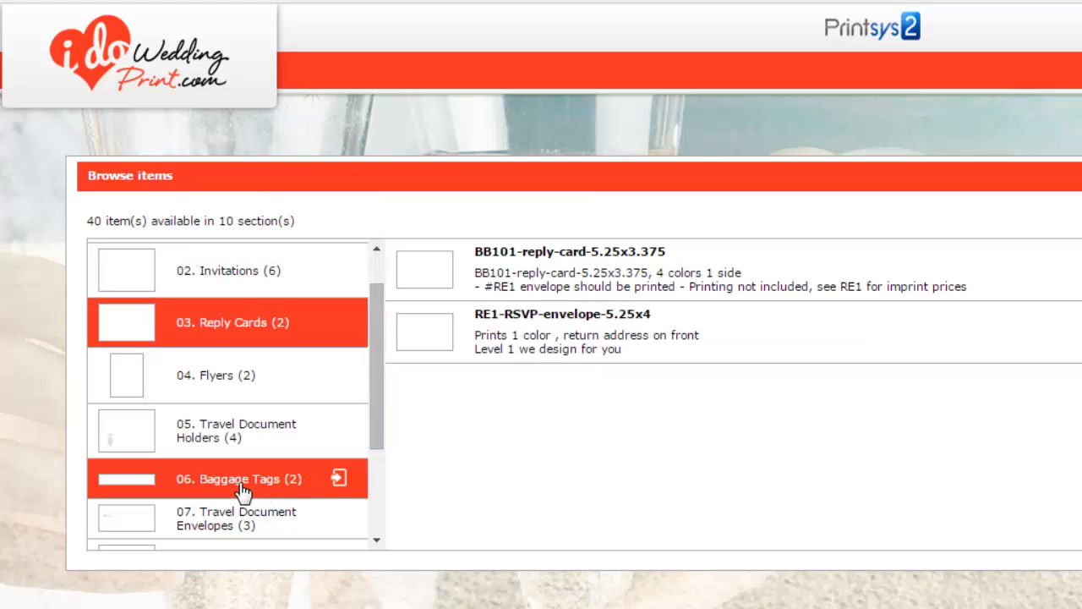
mouse_move(264, 470)
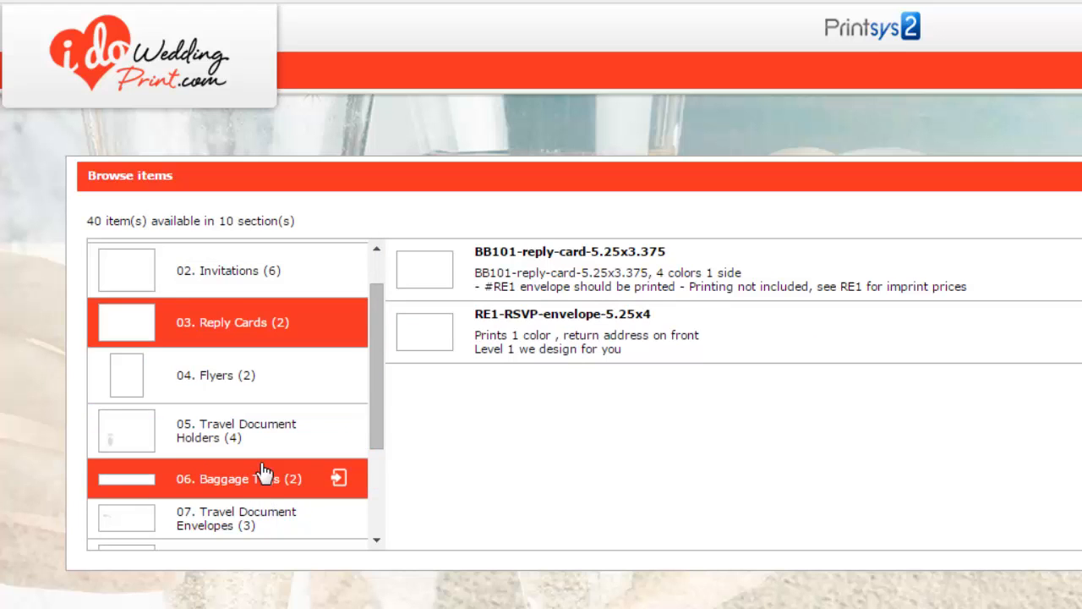
mouse_move(250, 489)
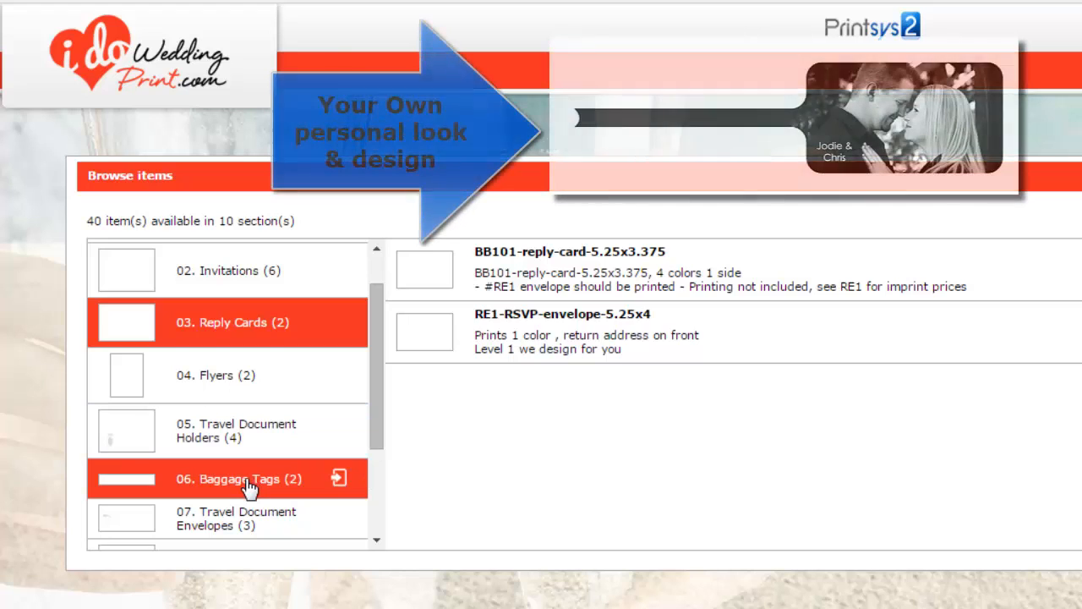
click(240, 478)
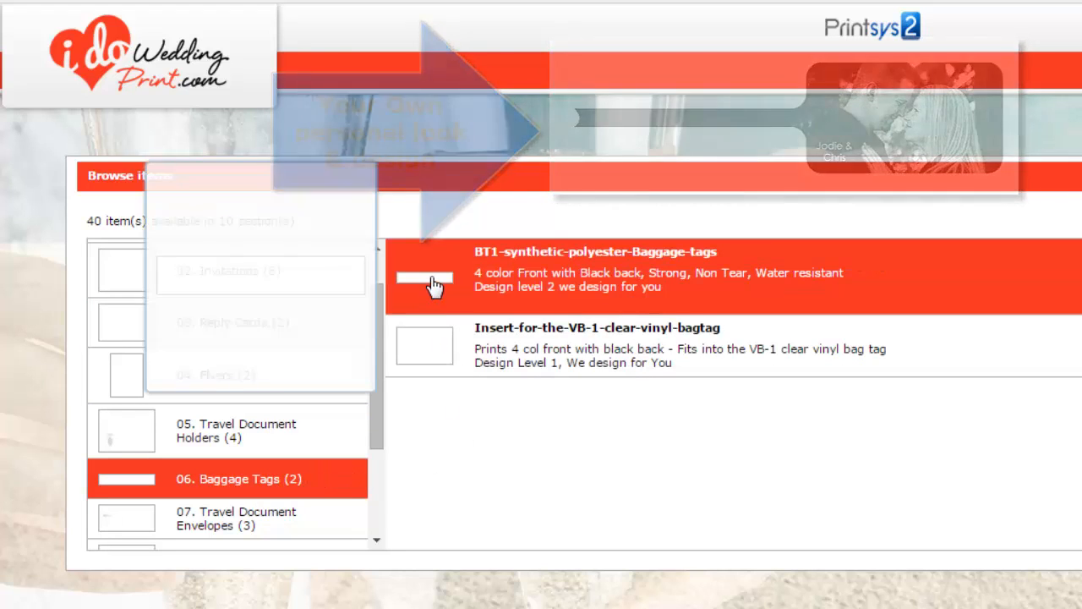
click(592, 271)
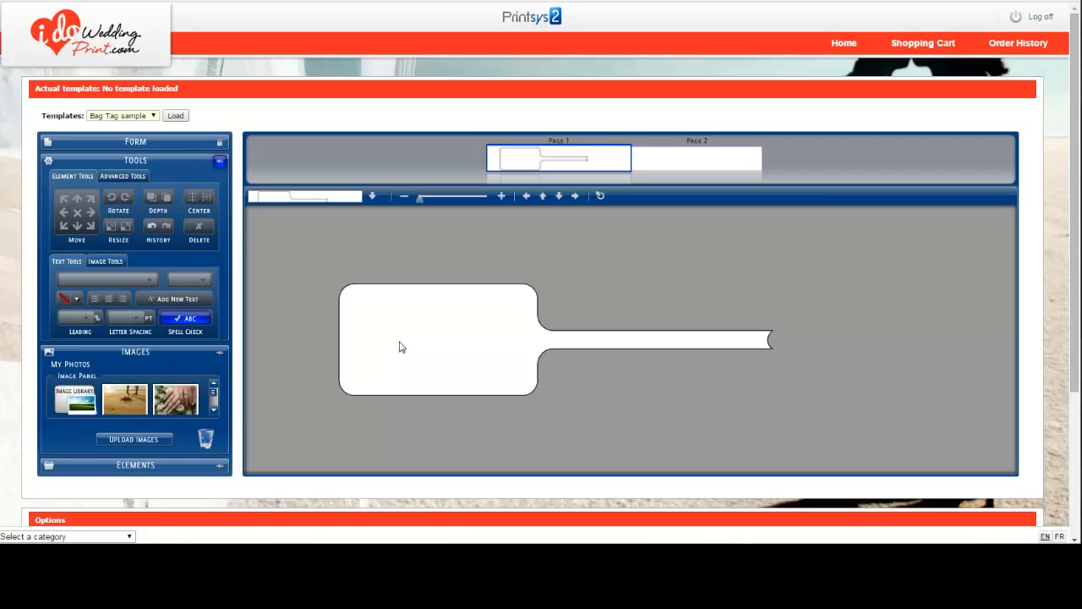
mouse_move(453, 217)
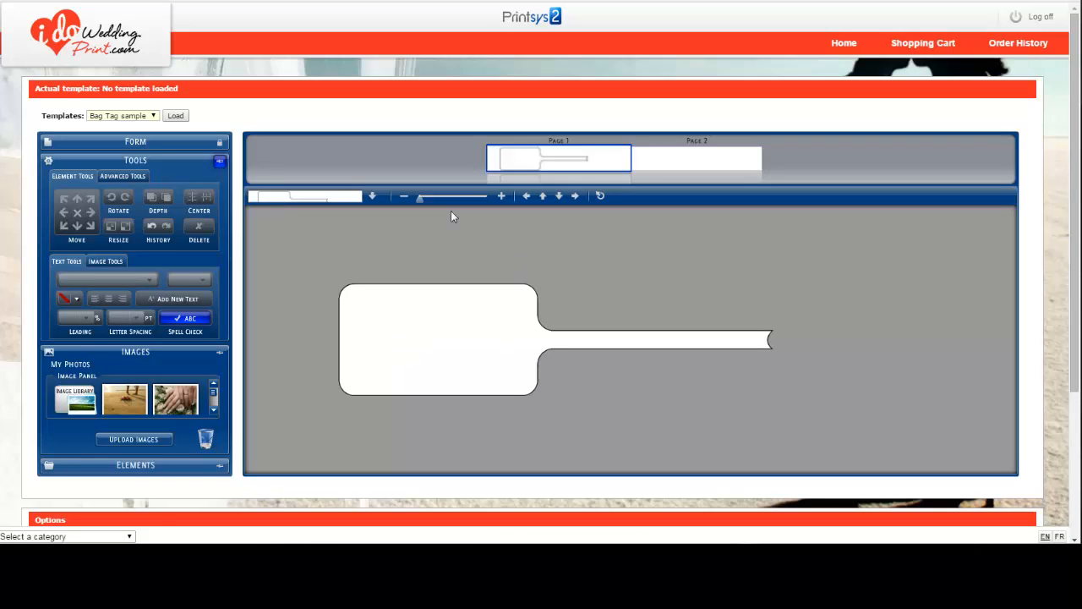
mouse_move(485, 254)
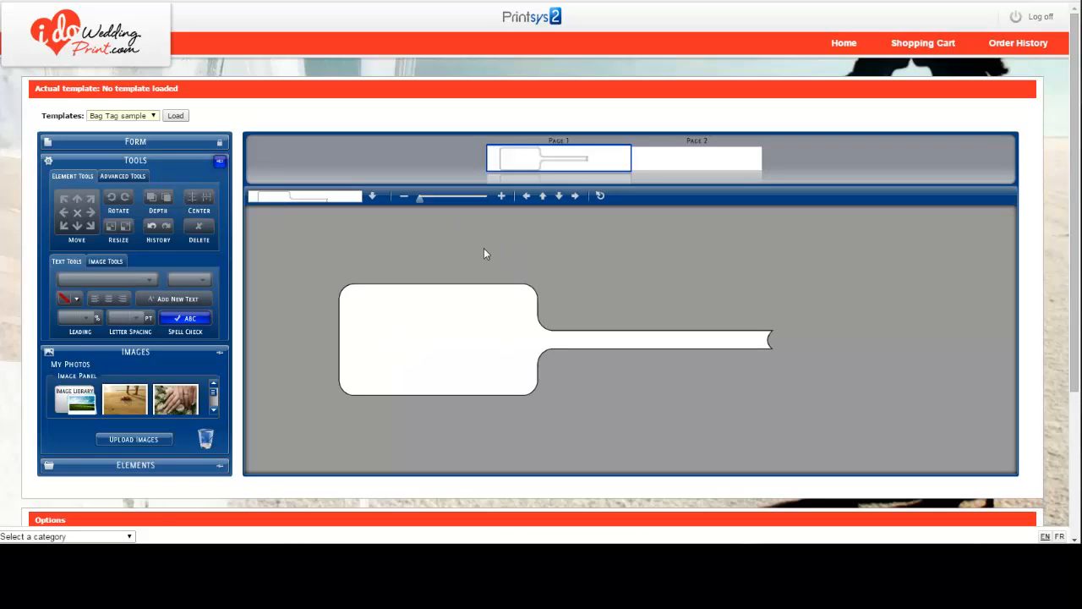